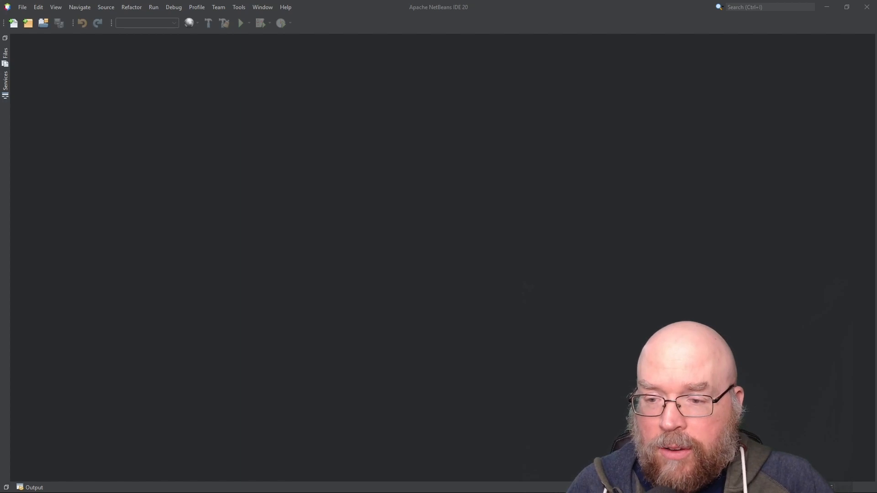
Create a new Maven Java Application project named AggDemo.
{"action": "left_click", "coordinate": [770, 6]}
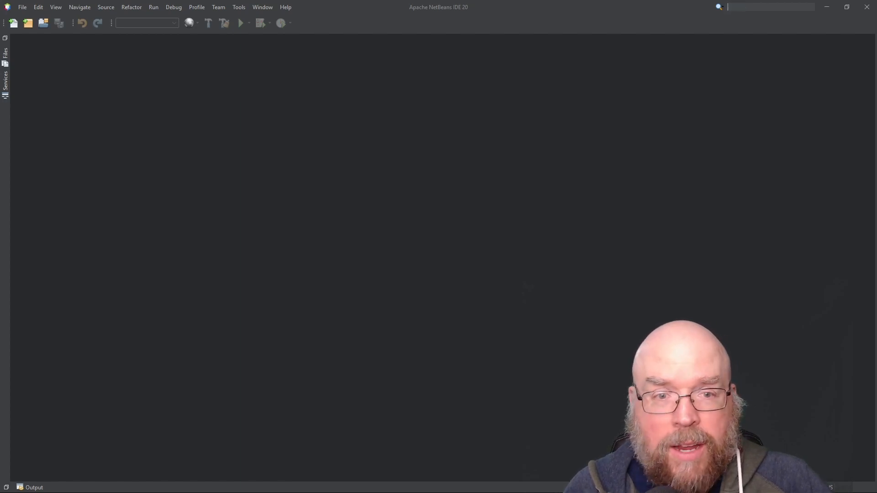
{"action": "mouse_move", "coordinate": [28, 23]}
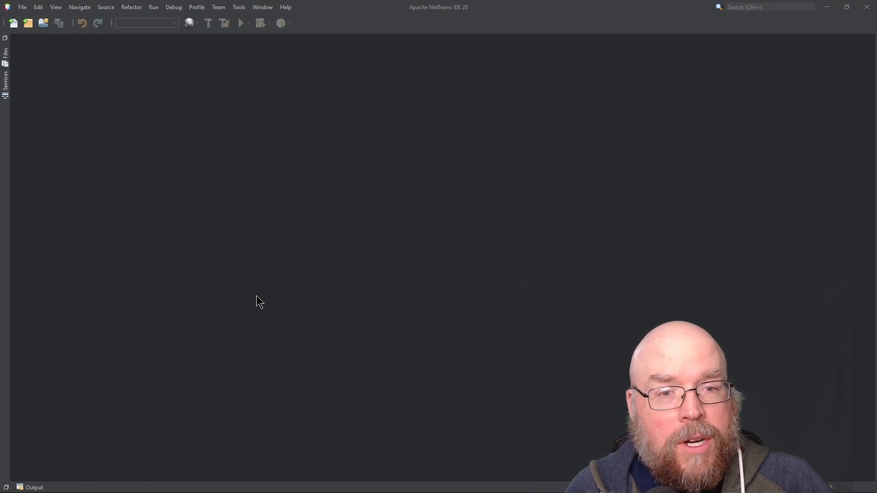
{"action": "left_click", "coordinate": [14, 23]}
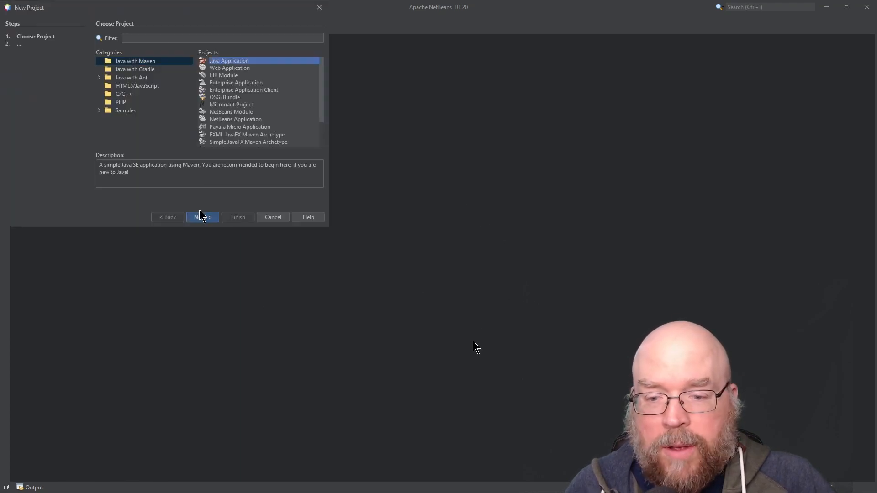
{"action": "left_click", "coordinate": [202, 218]}
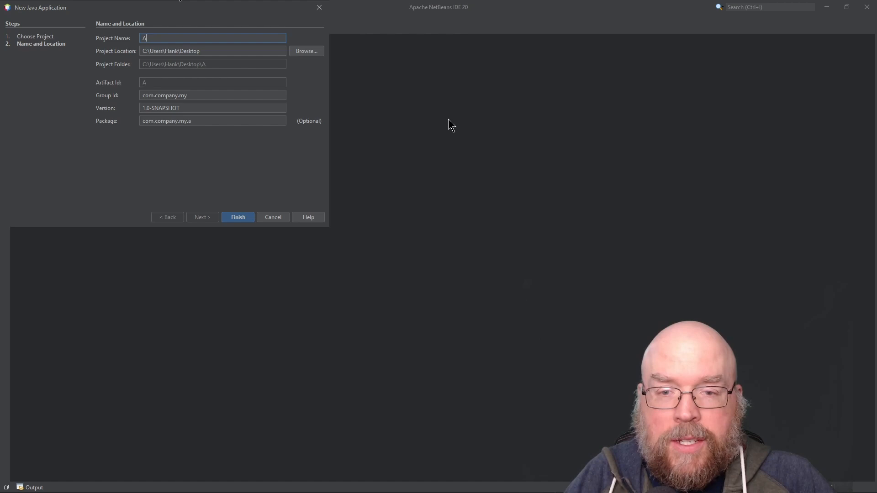
{"action": "type", "text": "ggDemo"}
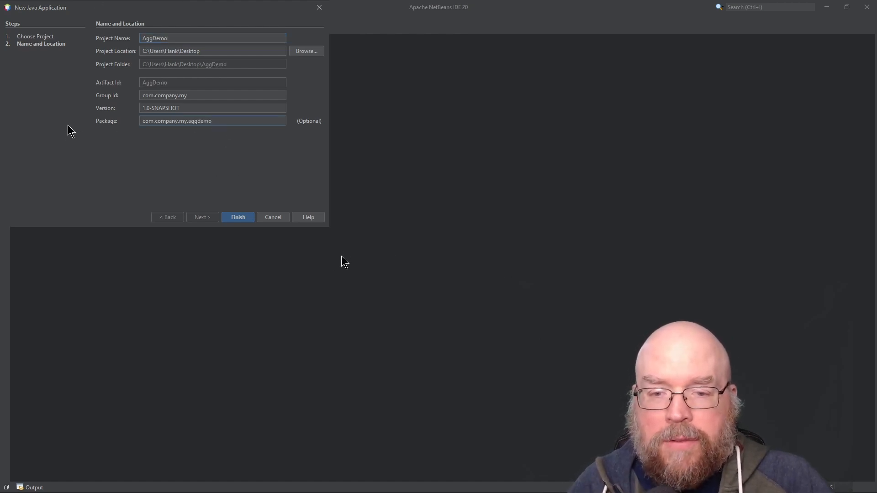
{"action": "left_click", "coordinate": [237, 217]}
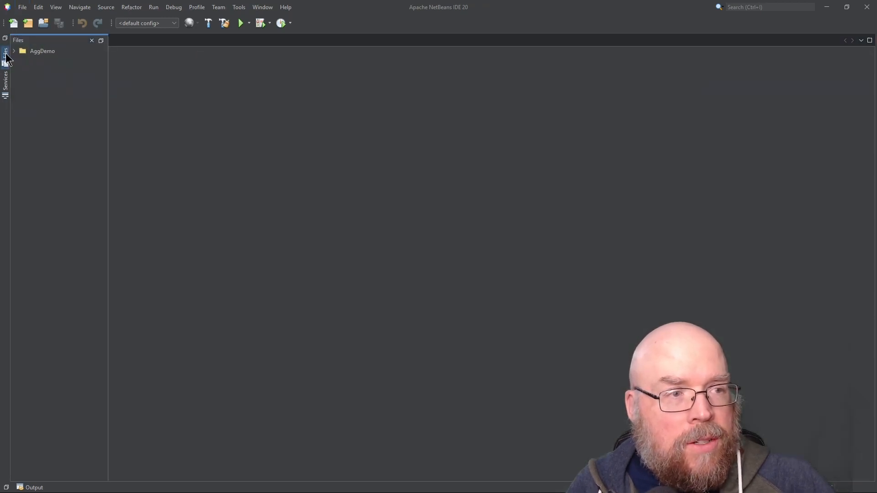
Start a new Java class in AggDemo's stuff package, entering the name 'Cust' so far.
{"action": "left_click", "coordinate": [14, 51]}
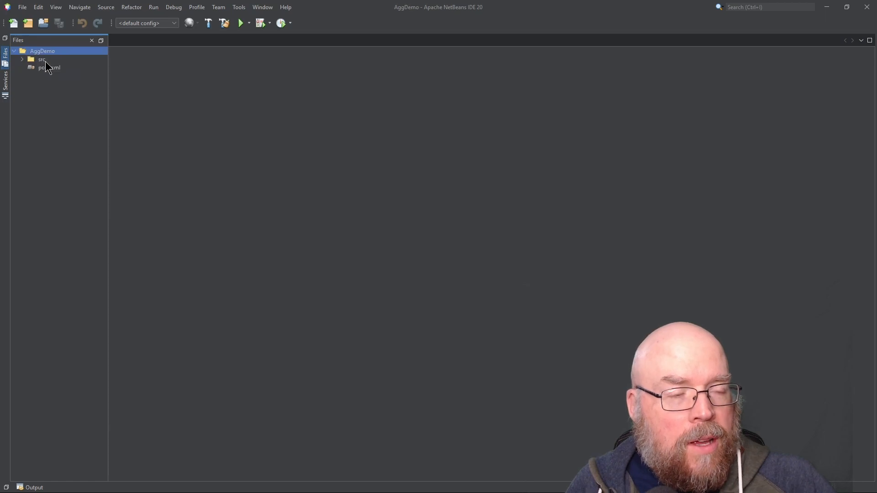
{"action": "left_click", "coordinate": [41, 60]}
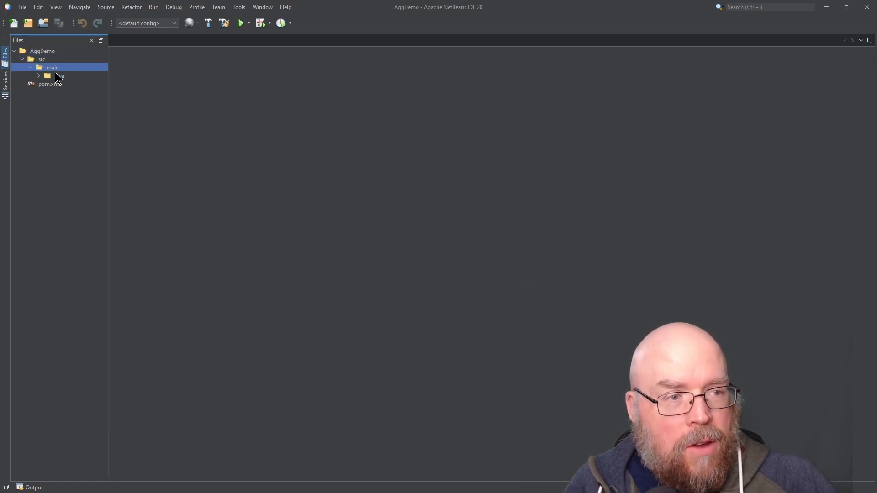
{"action": "left_click", "coordinate": [39, 75]}
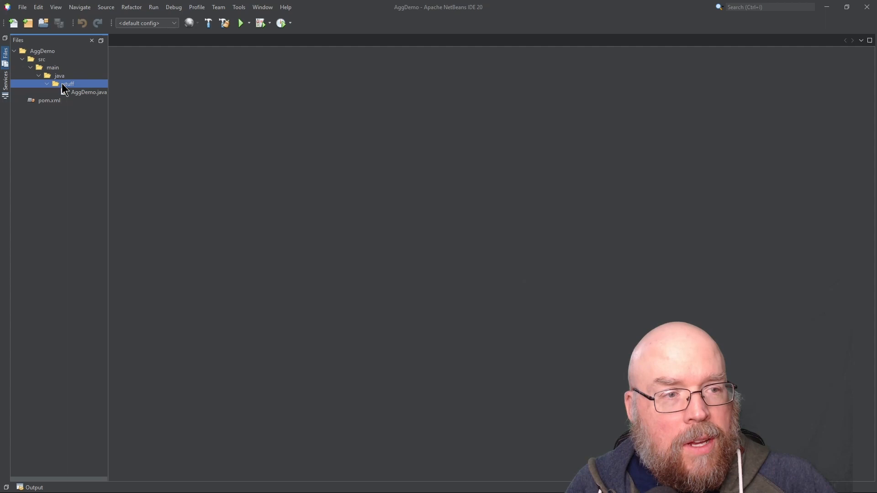
{"action": "right_click", "coordinate": [67, 84]}
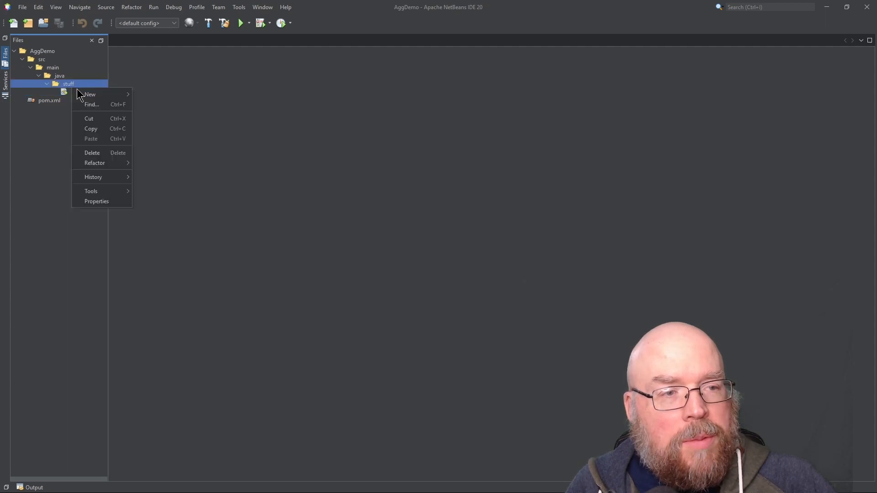
{"action": "left_click", "coordinate": [90, 94]}
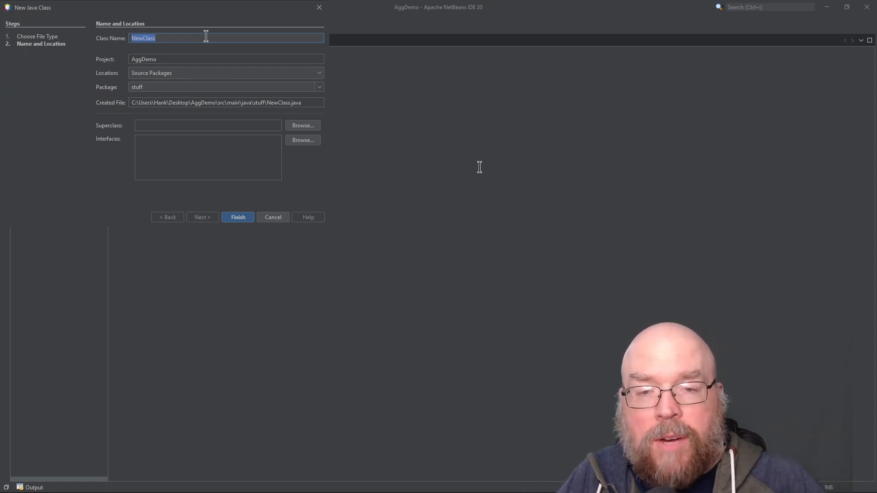
{"action": "type", "text": "Cust"}
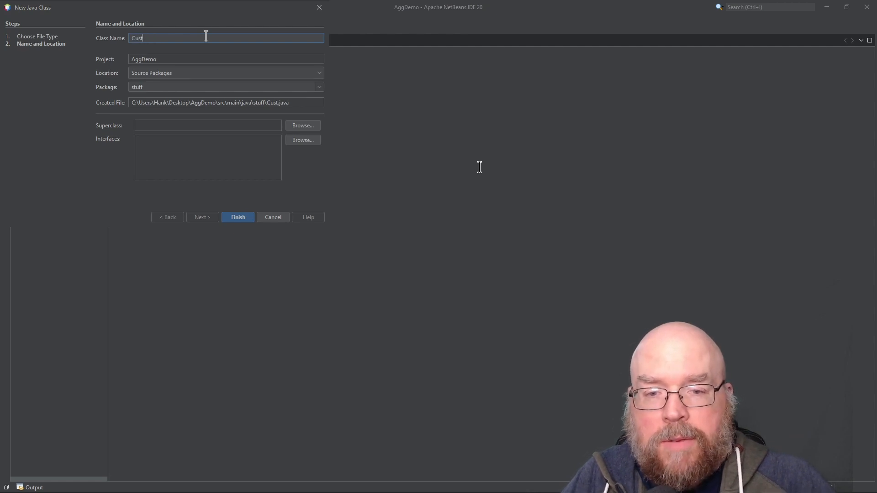
Create Customer.java with String name and Address addr fields and a constructor assigning this.name = name.
{"action": "left_click", "coordinate": [237, 217]}
{"action": "type", "text": "private"}
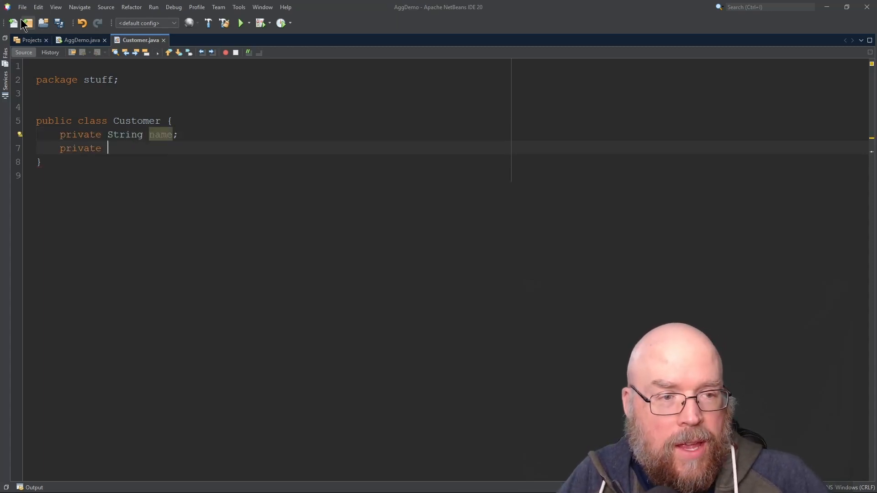
{"action": "type", "text": "Address"}
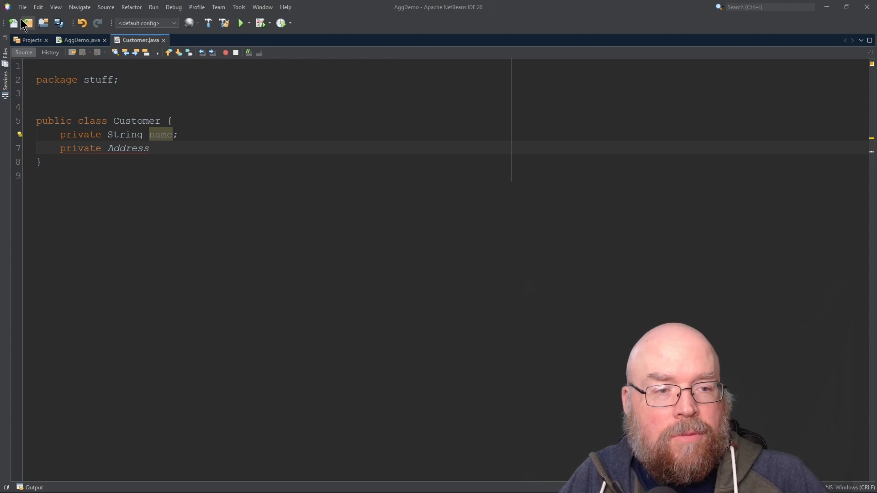
{"action": "type", "text": "addr;"}
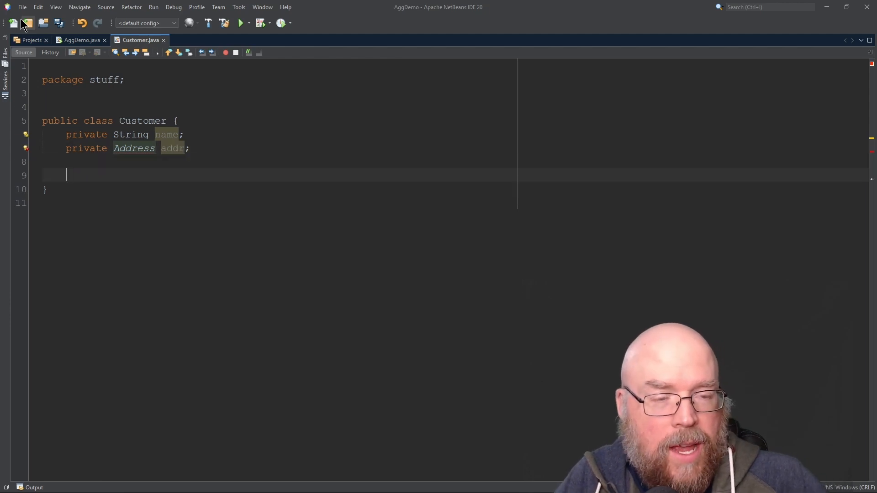
{"action": "type", "text": "p"}
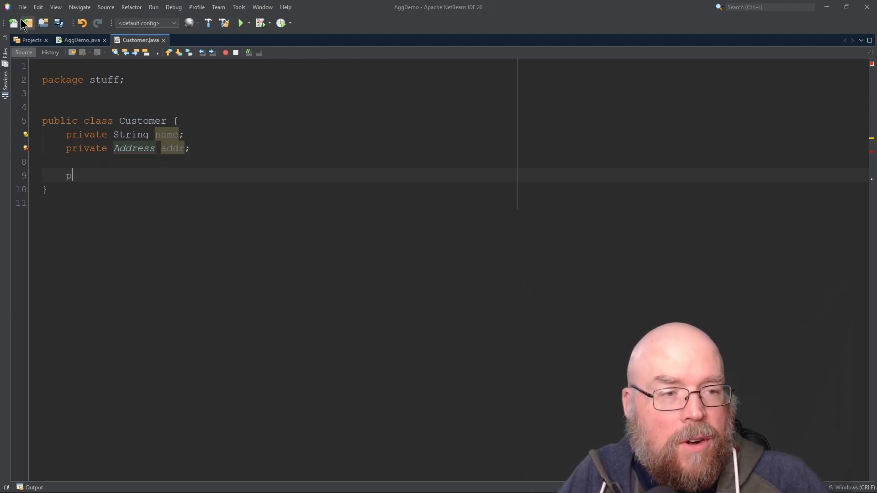
{"action": "type", "text": "ublic Customer"}
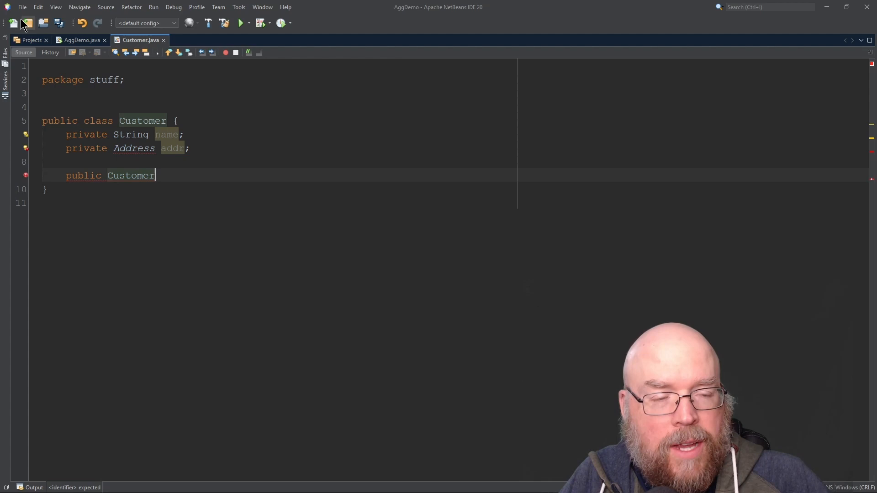
{"action": "type", "text": "()"}
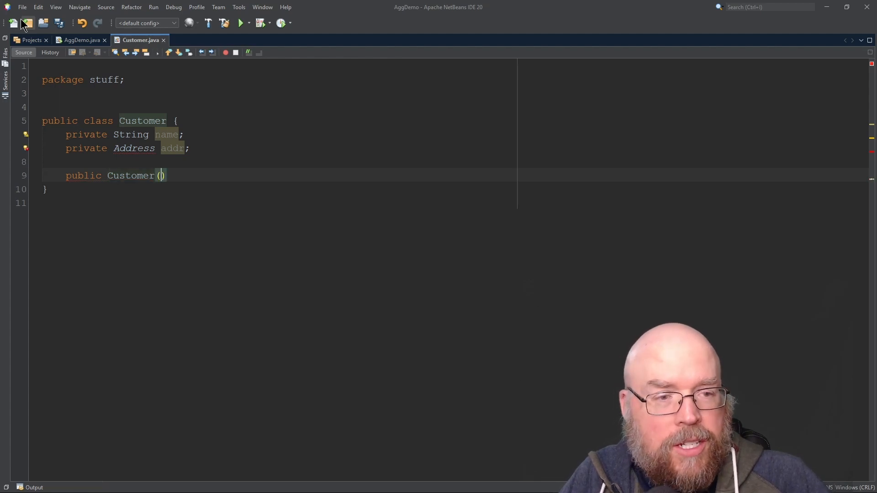
{"action": "type", "text": "String name"}
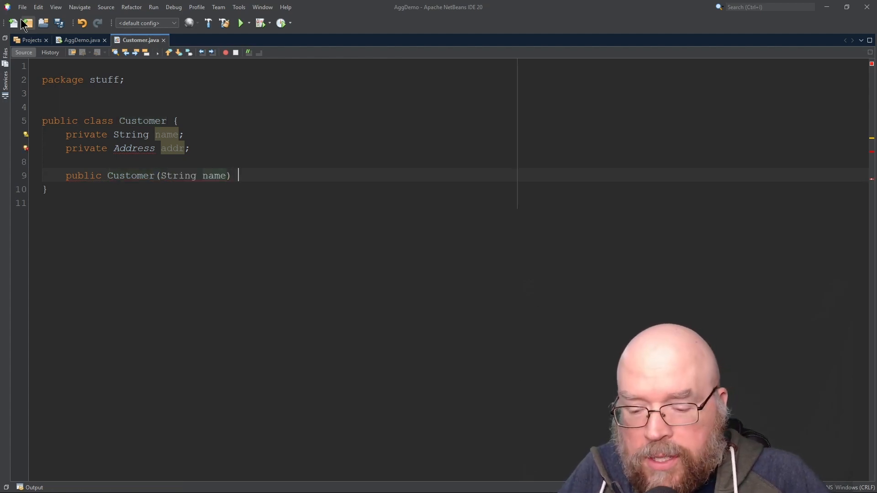
{"action": "type", "text": "{"}
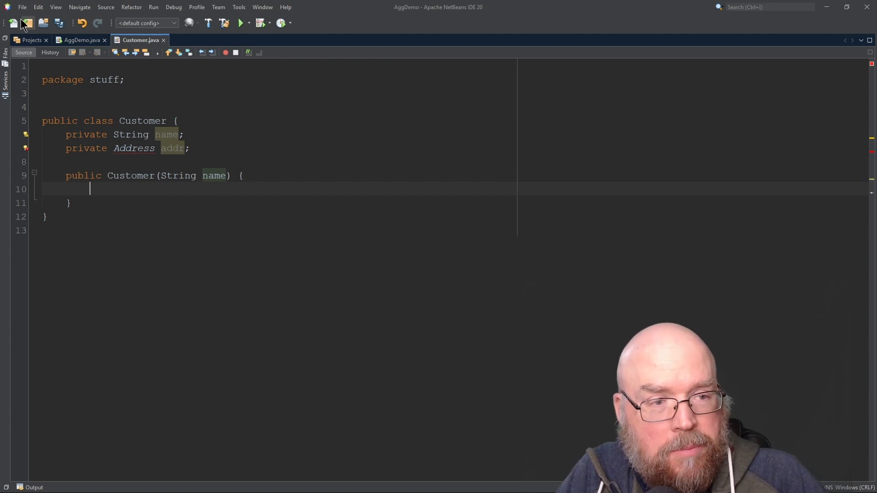
{"action": "type", "text": "this.name"}
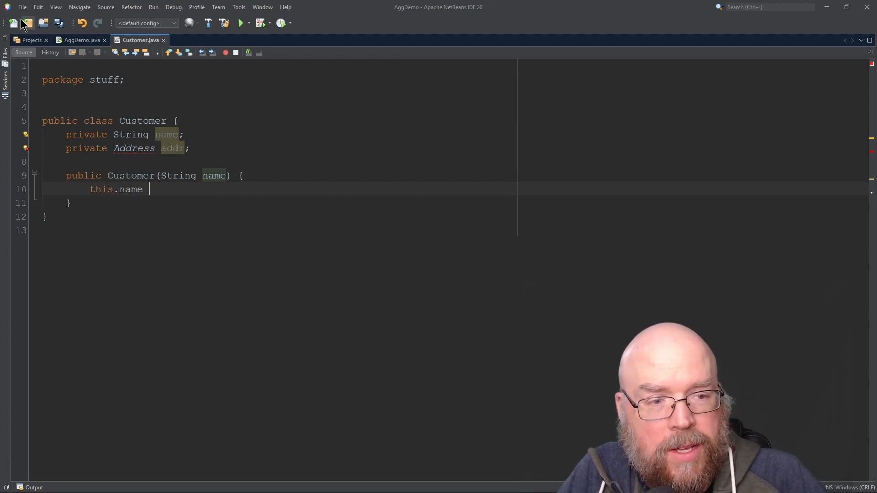
{"action": "type", "text": "= name;"}
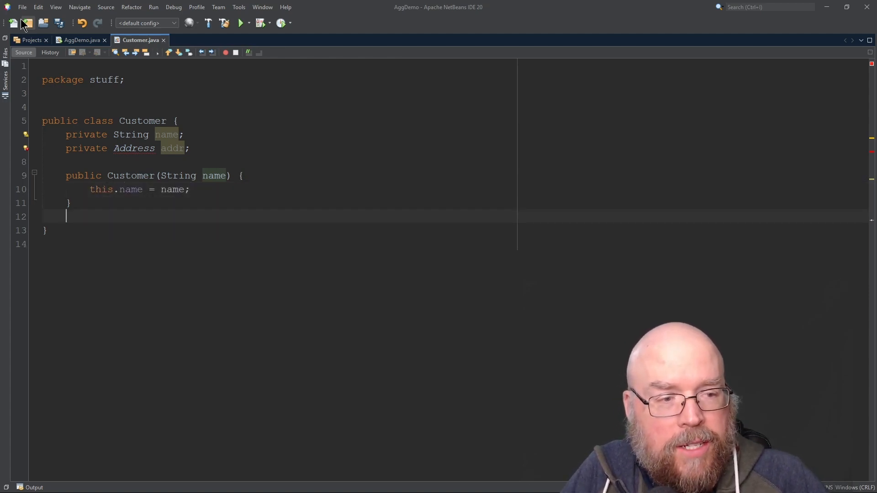
Add setName(String name) and getName() returning this.name to Customer.
{"action": "type", "text": "public setName(String )"}
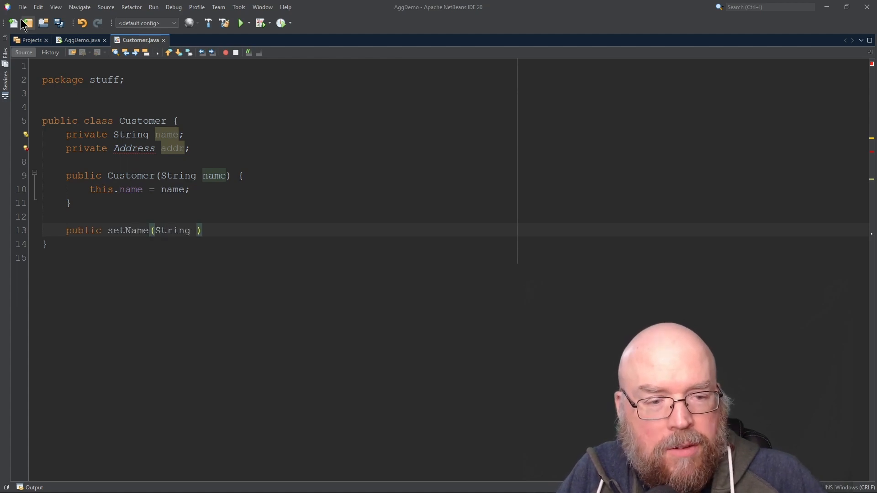
{"action": "type", "text": "name)"}
{"action": "type", "text": "this.name"}
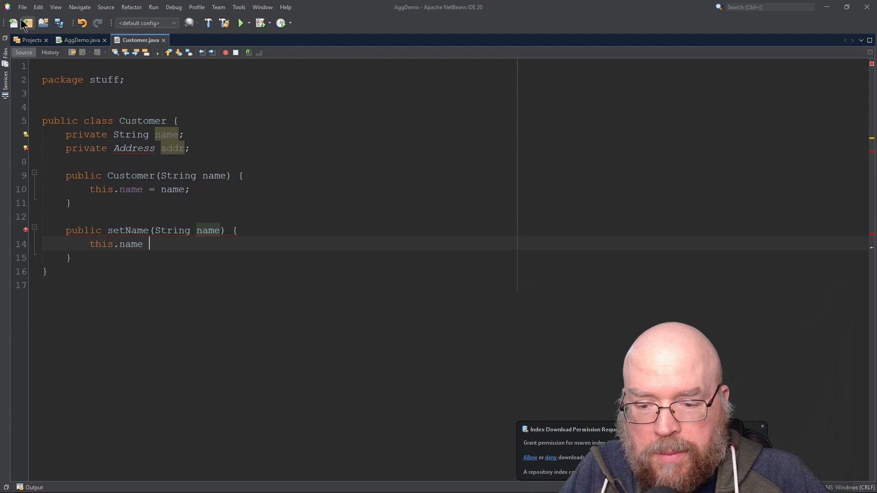
{"action": "type", "text": "= name;"}
{"action": "type", "text": "public S"}
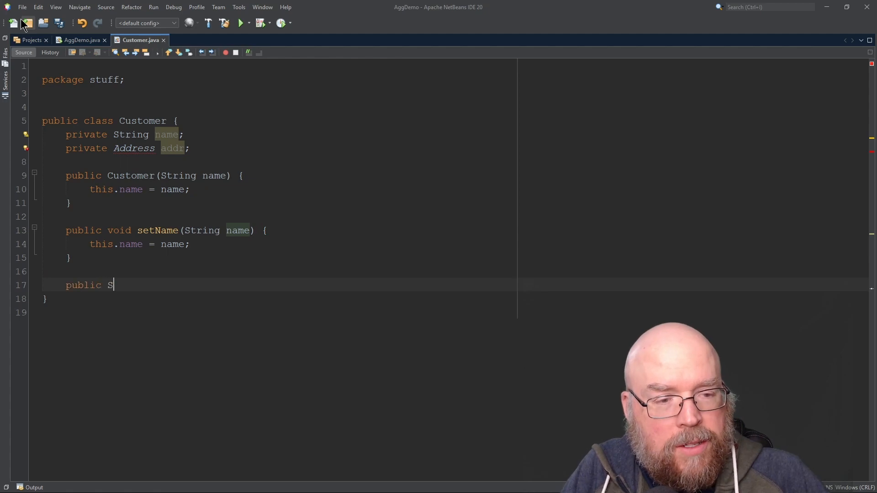
{"action": "type", "text": "tring getName() {"}
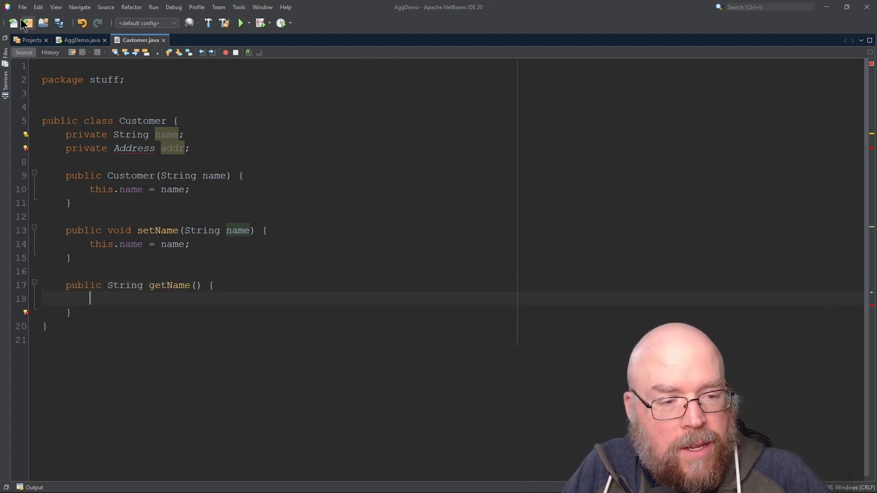
{"action": "type", "text": "return this.name"}
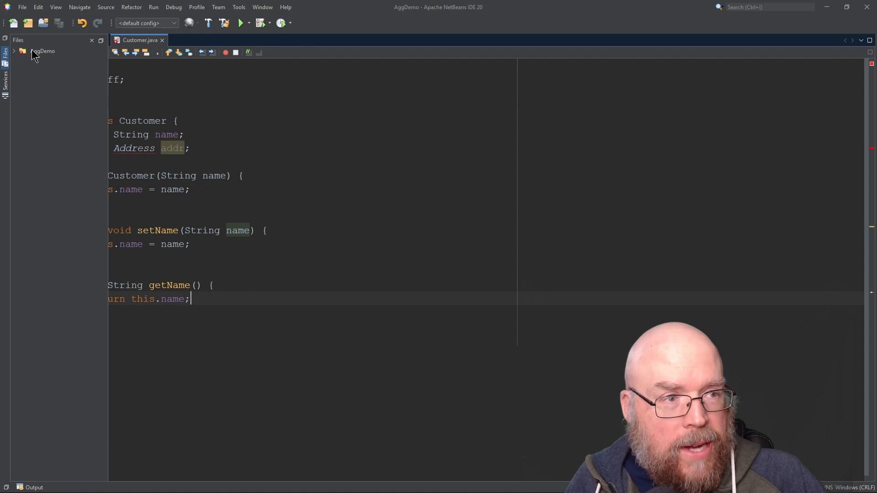
Create a new Address class in the stuff package.
{"action": "left_click", "coordinate": [44, 51]}
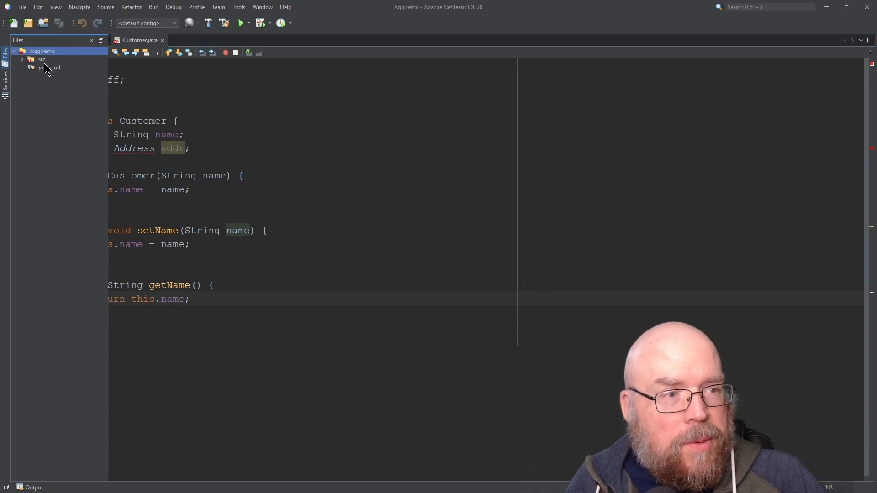
{"action": "right_click", "coordinate": [68, 83]}
{"action": "type", "text": "Ad"}
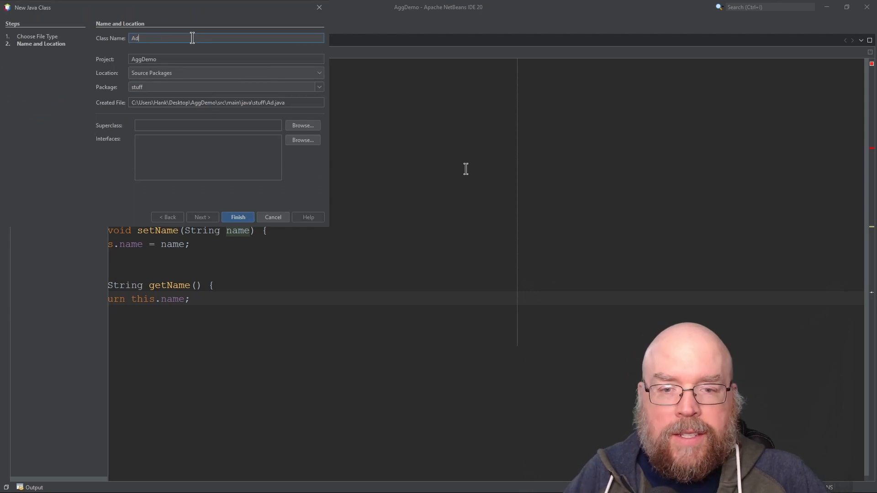
{"action": "left_click", "coordinate": [237, 218]}
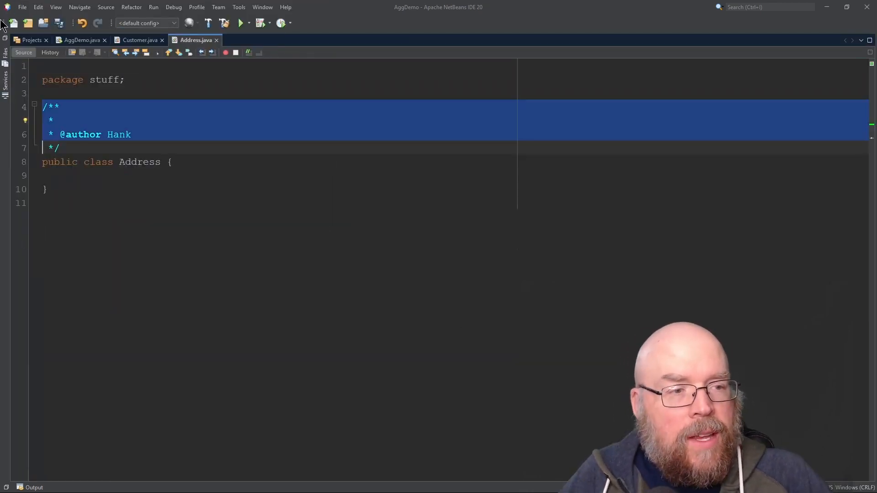
Replace the author comment with private String street, city, state, zip fields in Address.
{"action": "key", "text": "Delete"}
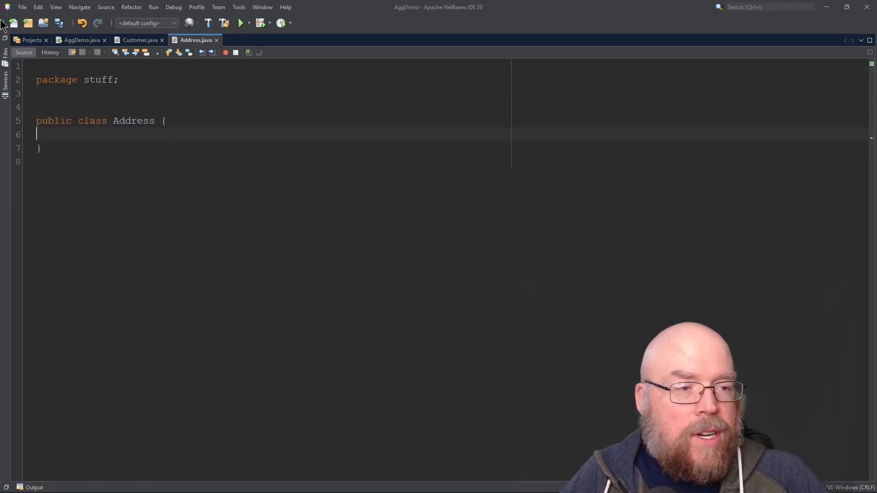
{"action": "type", "text": "Str"}
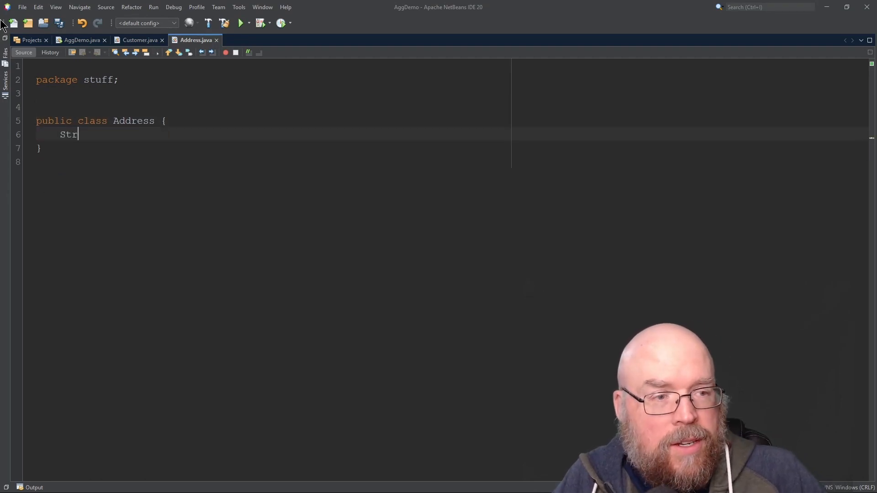
{"action": "type", "text": "ing street"}
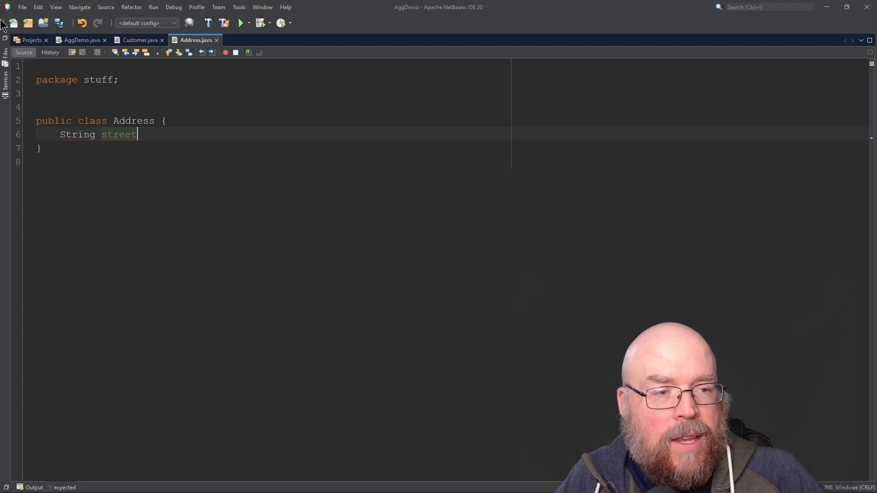
{"action": "type", "text": ", ci"}
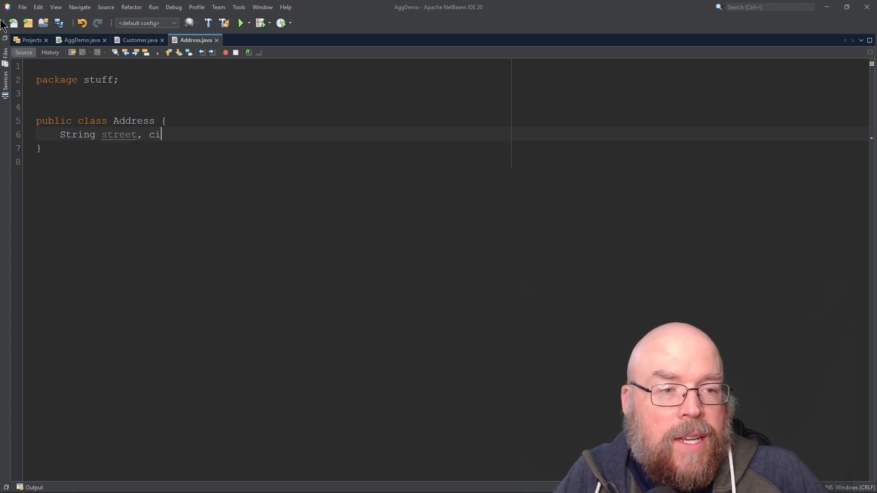
{"action": "type", "text": "ty, state,"}
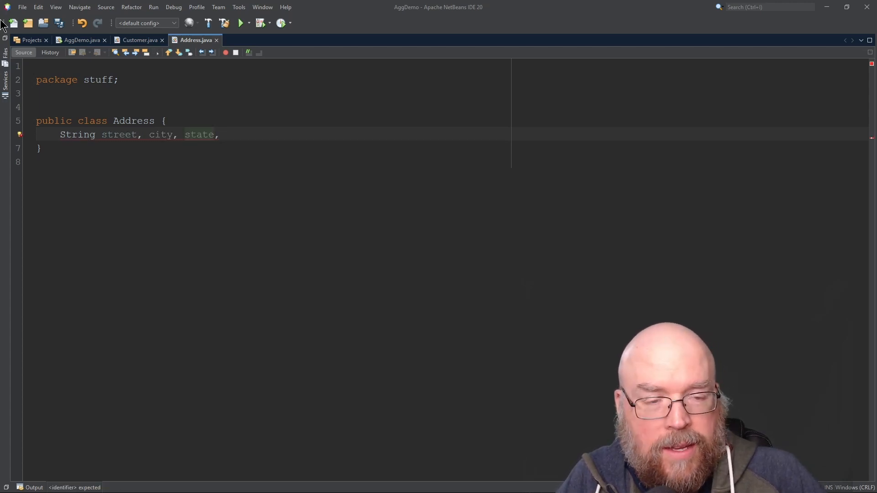
{"action": "type", "text": "zip;"}
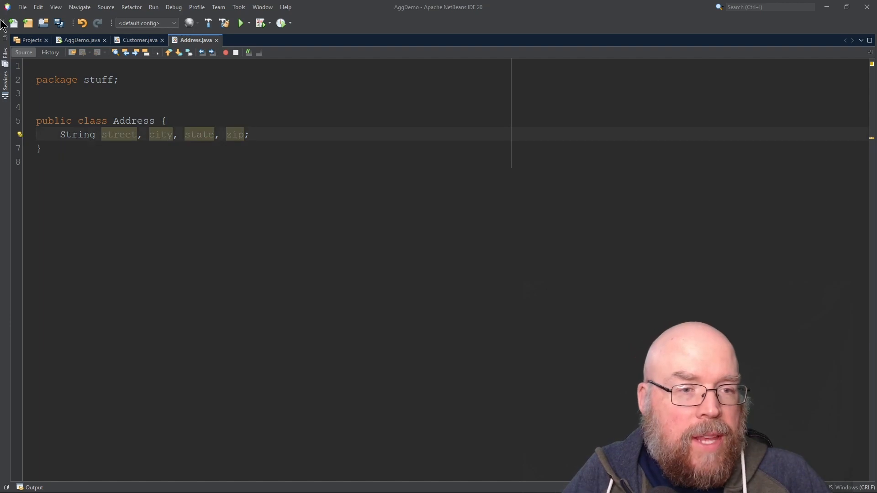
{"action": "type", "text": "private"}
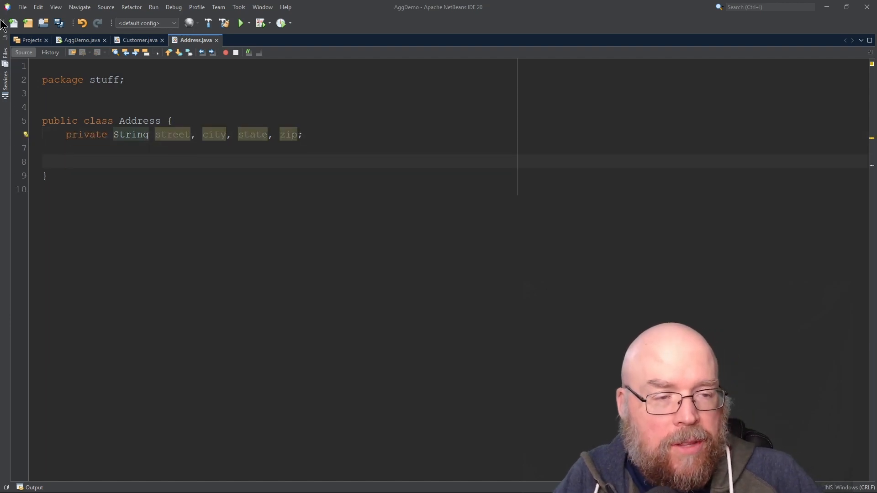
Add a four-argument Address(String s, ..., String z) constructor and begin the String getters.
{"action": "type", "text": "public Addr"}
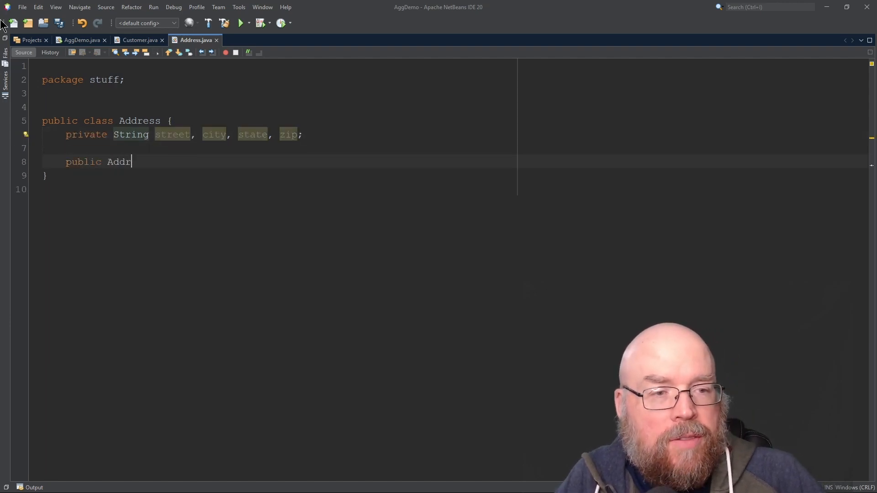
{"action": "type", "text": "ess(String s, String c, String"}
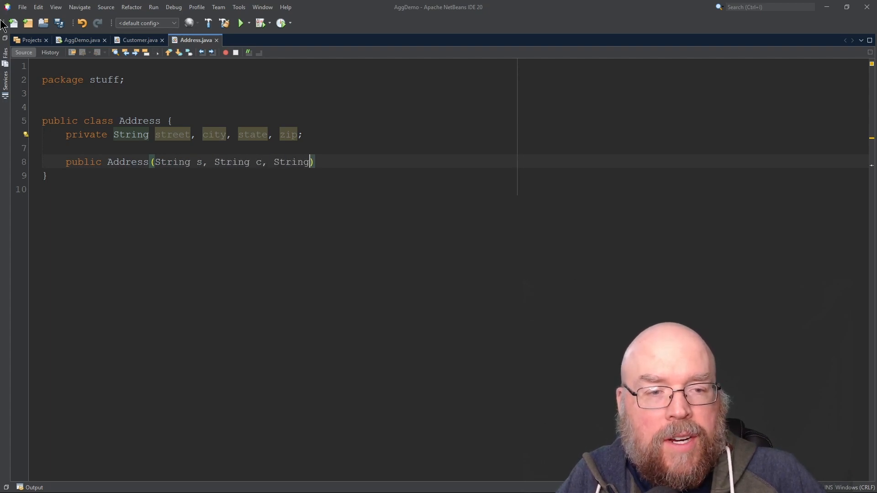
{"action": "type", "text": "t, String z"}
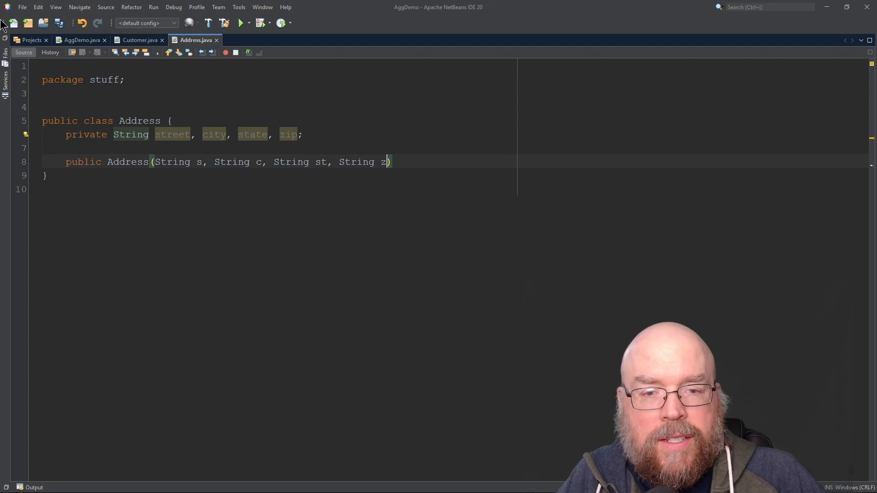
{"action": "type", "text": "{"}
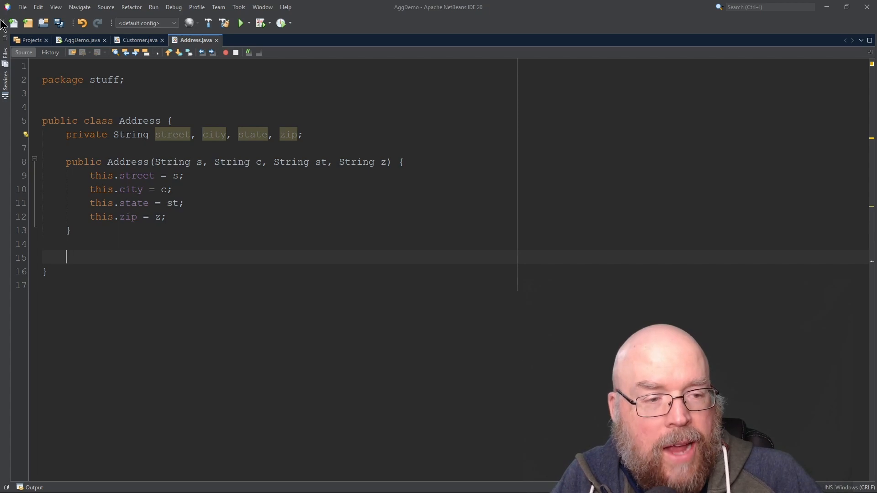
{"action": "type", "text": "public String getStreet() {"}
{"action": "type", "text": "return this.zip;"}
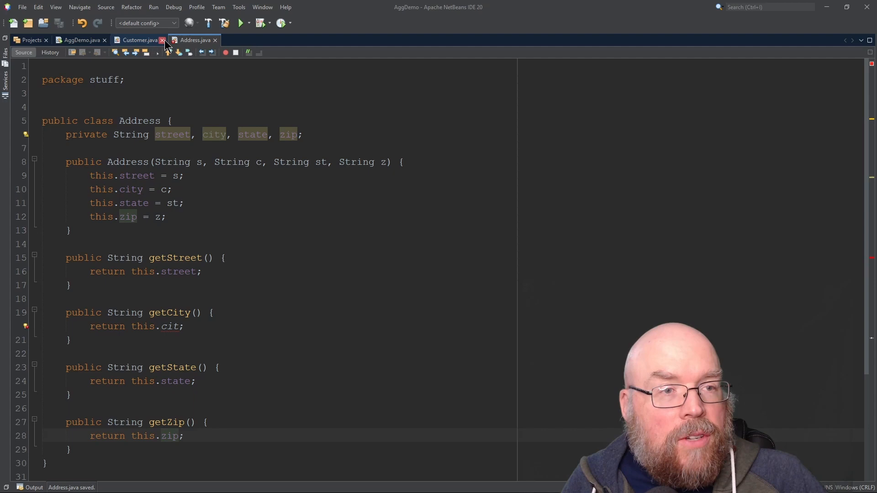
Comment Customer's addr as an Address reference and assign addr = new Address() in the constructor.
{"action": "left_click", "coordinate": [138, 40]}
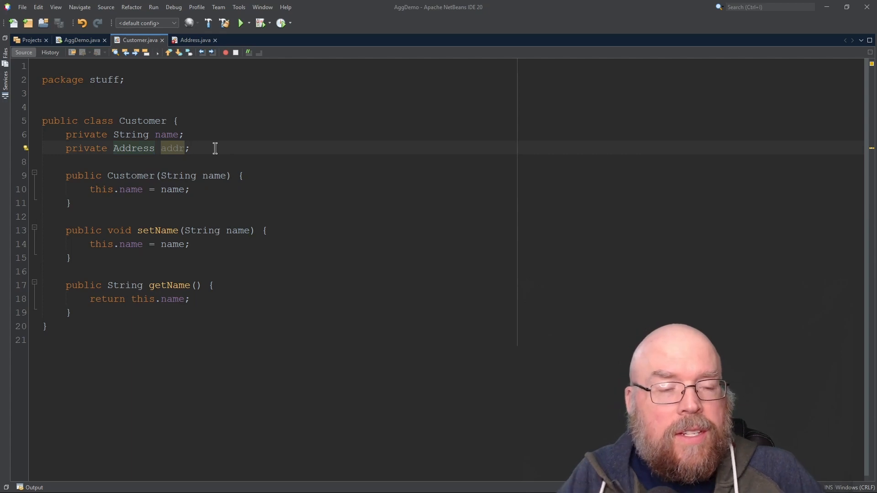
{"action": "type", "text": "//"}
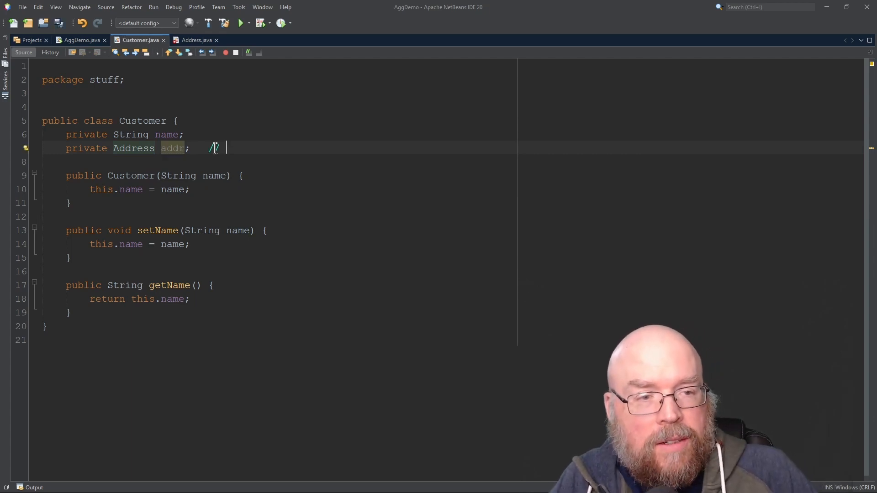
{"action": "type", "text": "Address reference"}
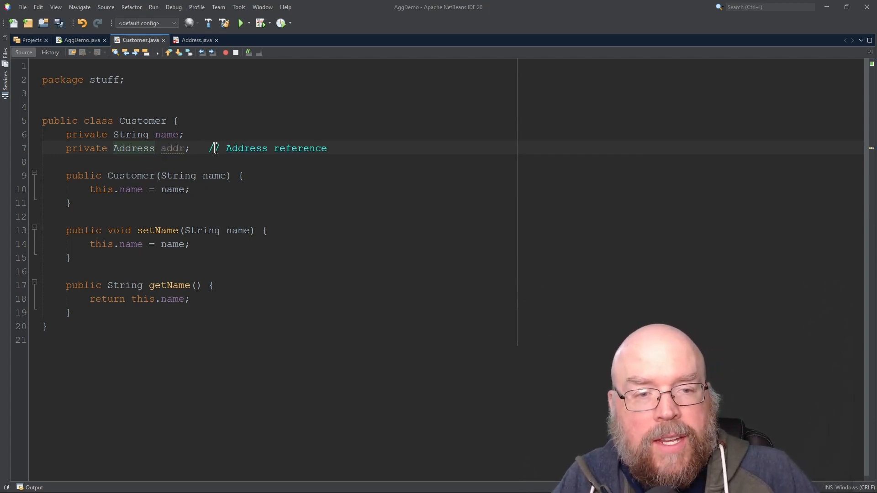
{"action": "double_click", "coordinate": [173, 148]}
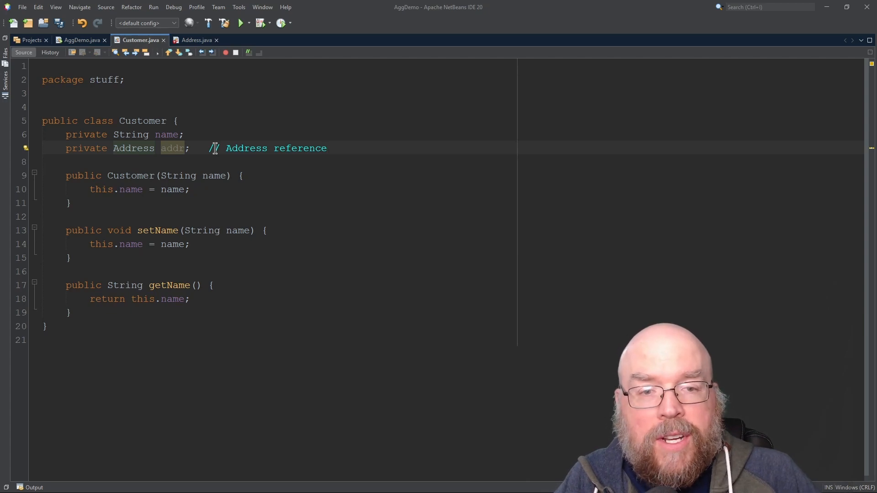
{"action": "type", "text": "-> Address object"}
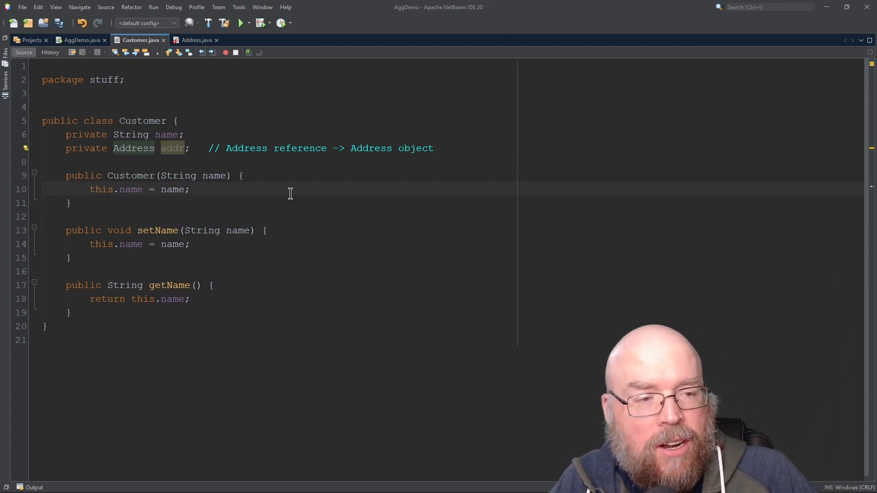
{"action": "type", "text": "addr ="}
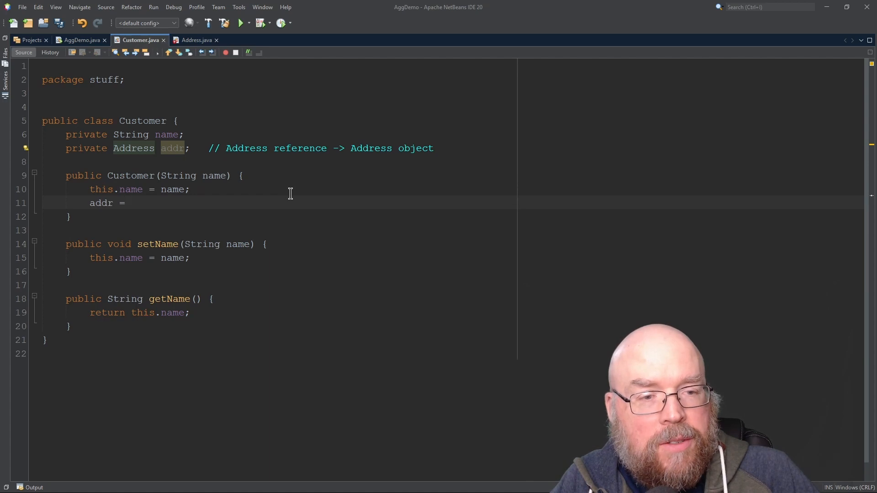
{"action": "type", "text": "new Address();"}
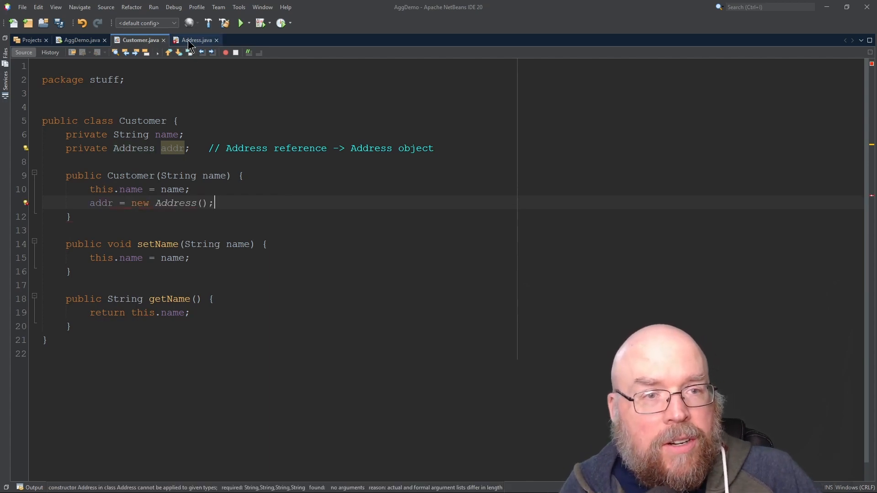
Extend Customer's constructor with street, city, state, zip parameters passed to new Address(street, city, state, zip).
{"action": "left_click", "coordinate": [197, 39]}
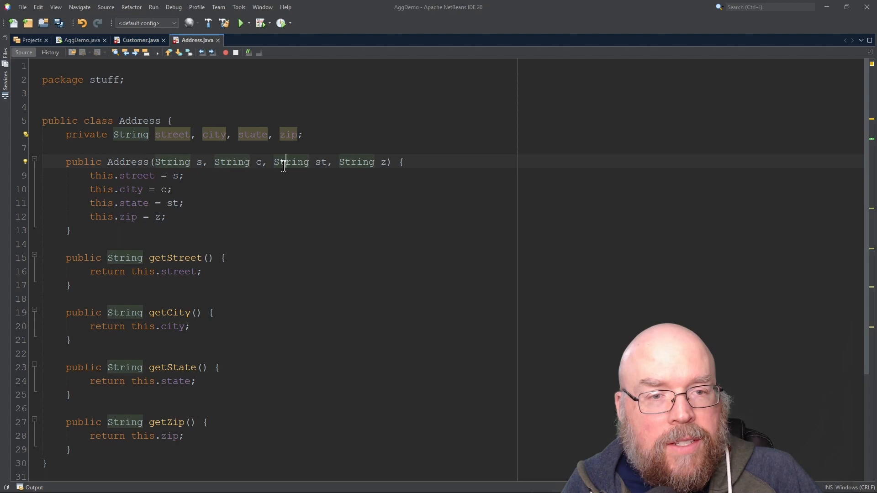
{"action": "left_click", "coordinate": [137, 39]}
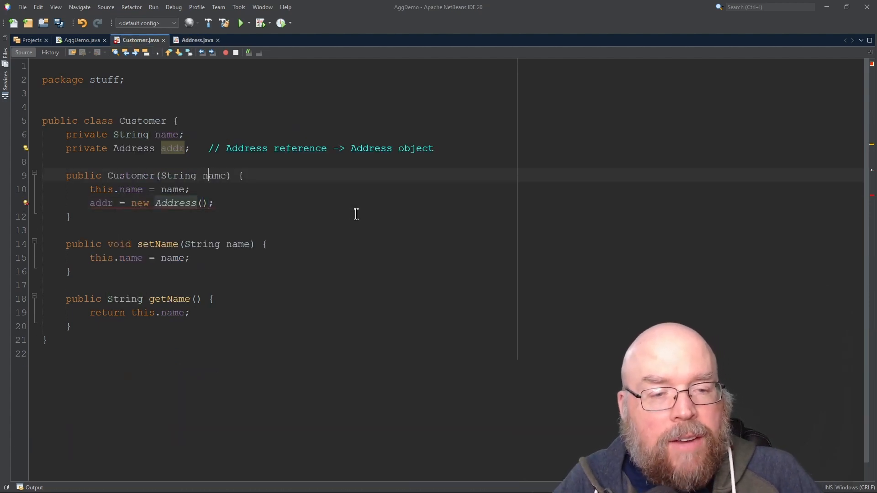
{"action": "type", "text": ", S"}
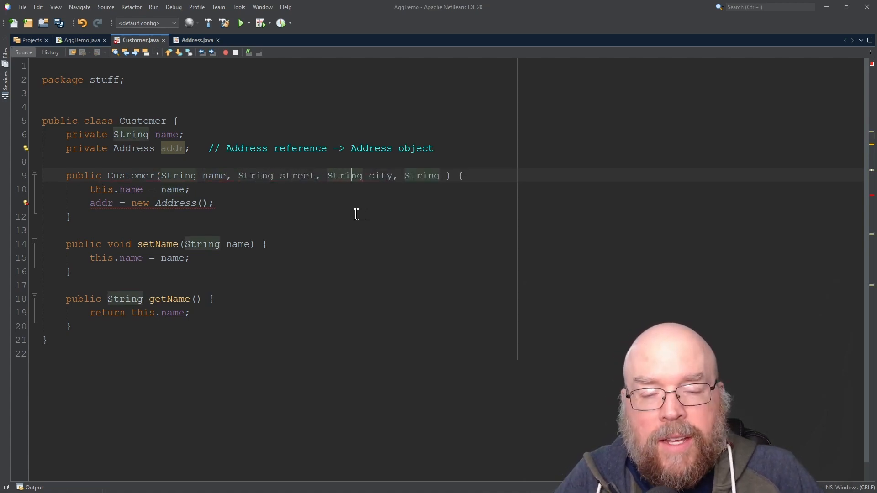
{"action": "type", "text": "state S"}
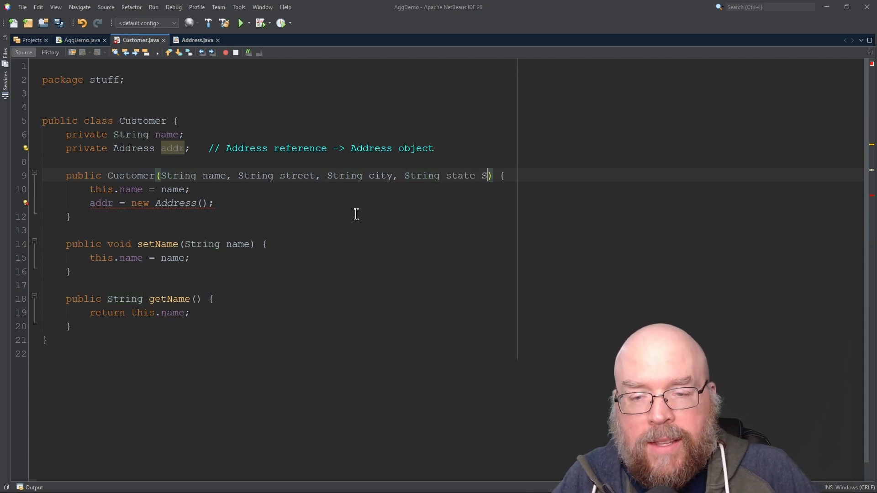
{"action": "type", "text": ", String zip) {"}
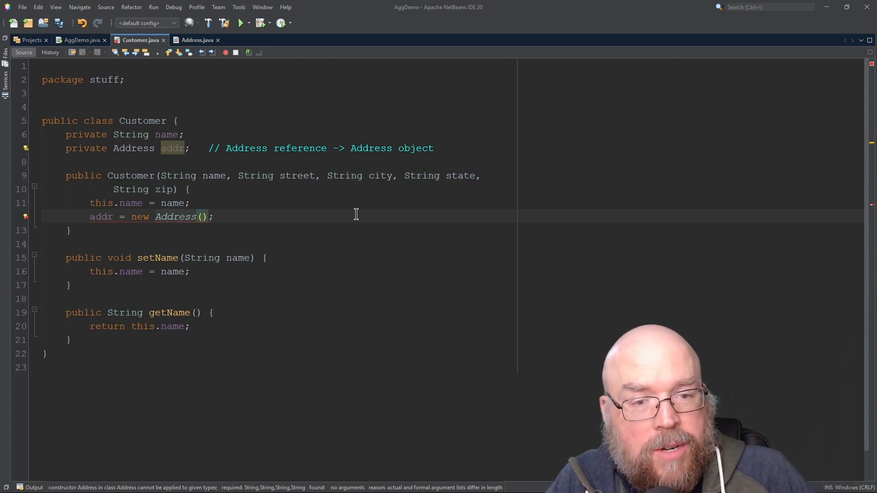
{"action": "type", "text": "street, city, state, zip"}
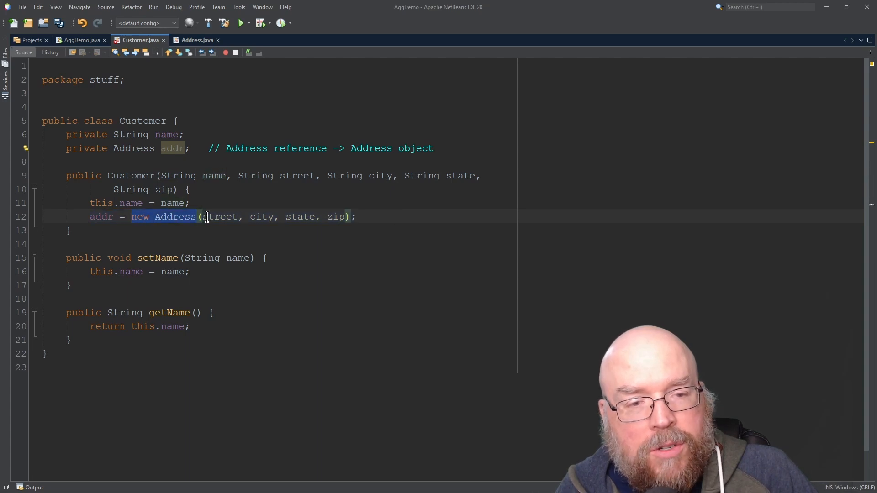
Review the AggDemo and Address sources, then return to the Customer class.
{"action": "double_click", "coordinate": [297, 176]}
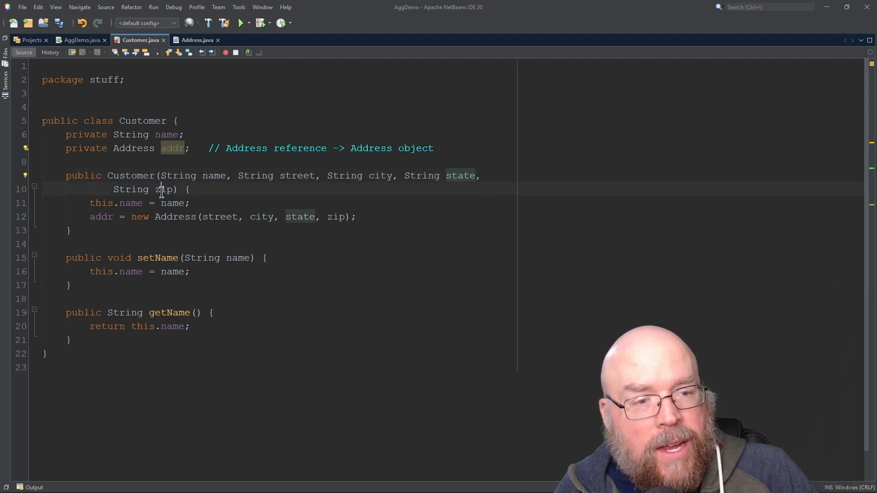
{"action": "left_click", "coordinate": [78, 40]}
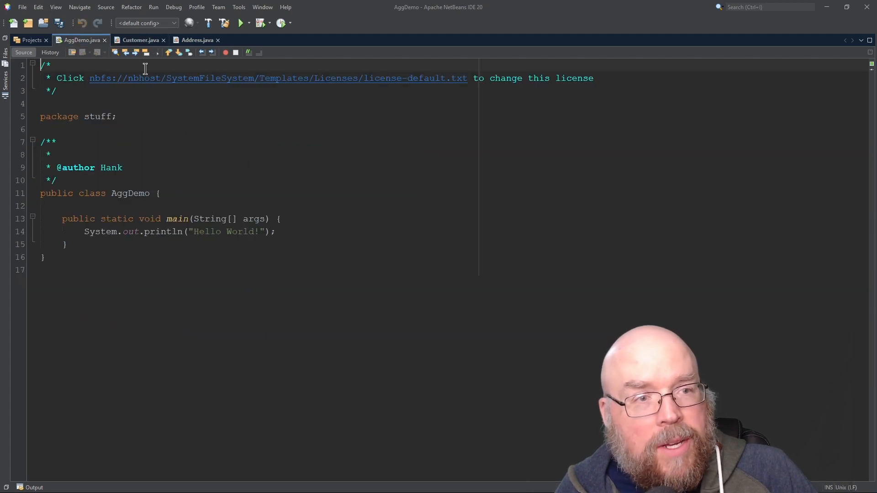
{"action": "left_click", "coordinate": [197, 39]}
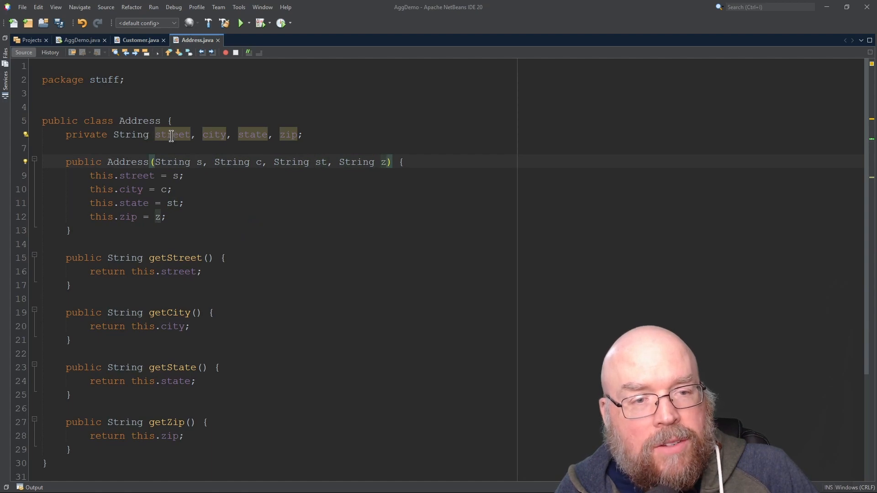
{"action": "left_click", "coordinate": [138, 39]}
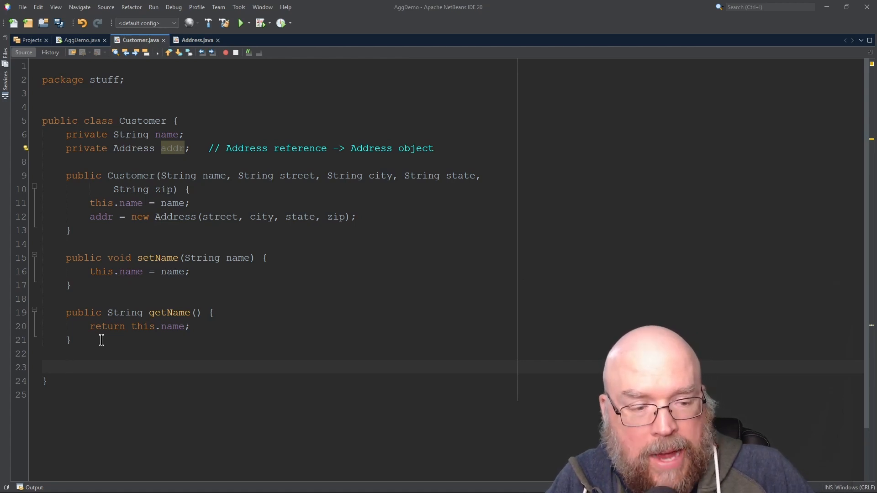
Add getStreet() to Customer returning addr.getStreet().
{"action": "type", "text": "public Str"}
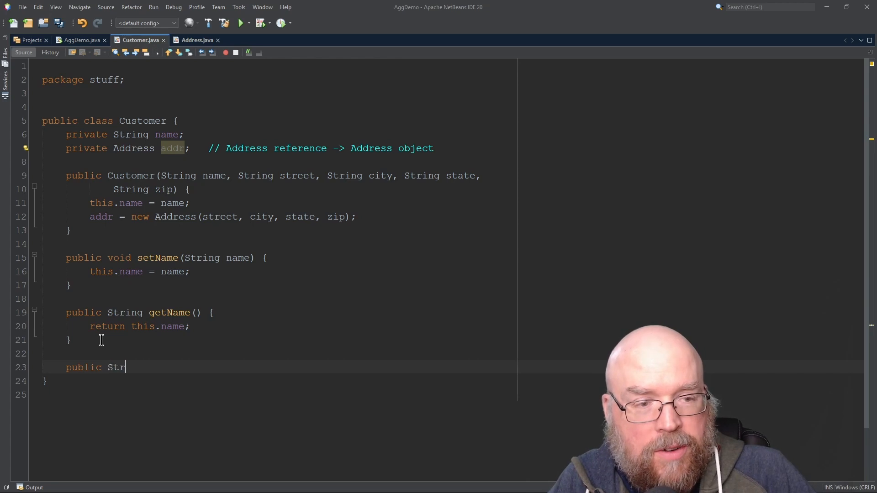
{"action": "type", "text": "ing getStreet() {"}
{"action": "type", "text": "return"}
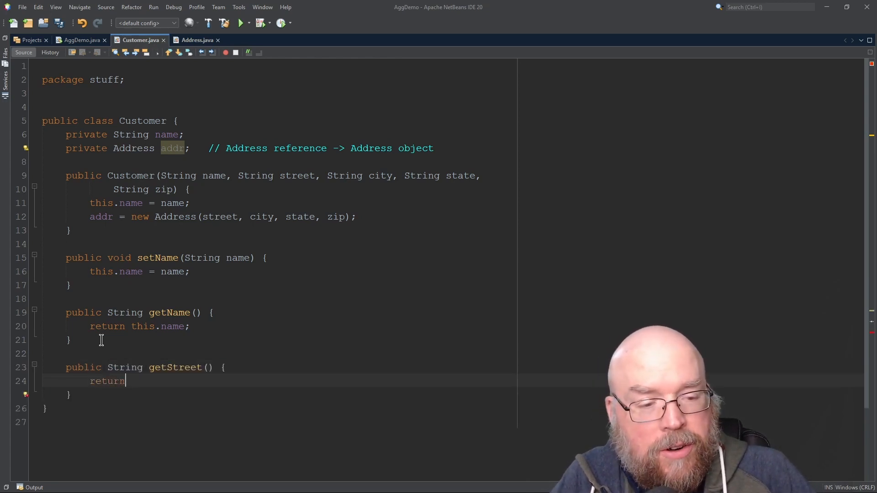
{"action": "type", "text": "addr.g"}
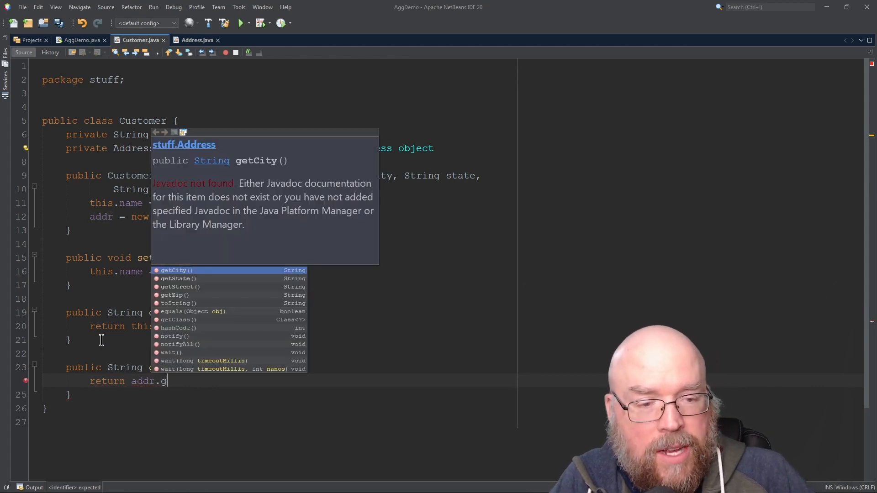
{"action": "type", "text": "etStreet();"}
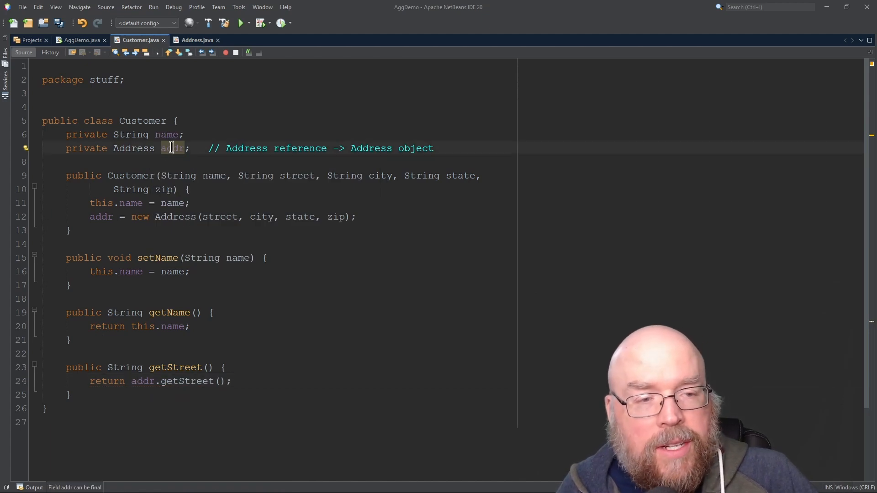
Mark addr with a '// has-a' comment, add the delegating getCity and remaining getters, and save.
{"action": "double_click", "coordinate": [173, 148]}
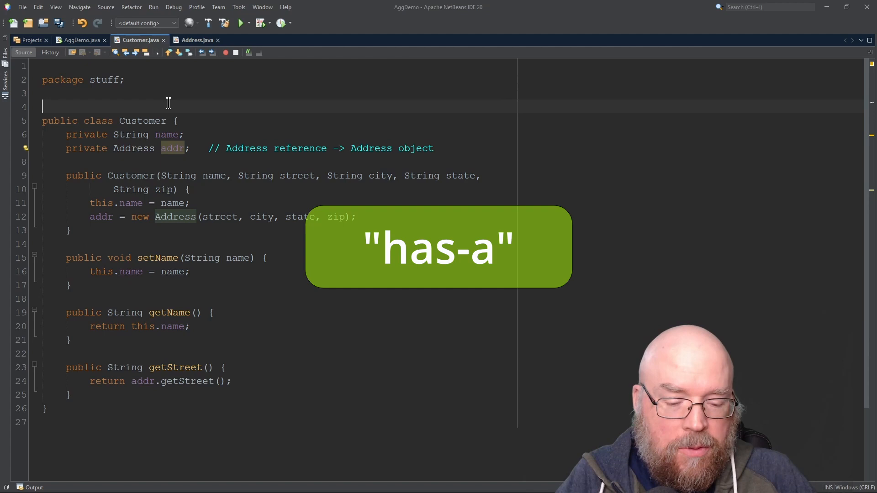
{"action": "type", "text": "// has-a"}
{"action": "type", "text": "public String "}
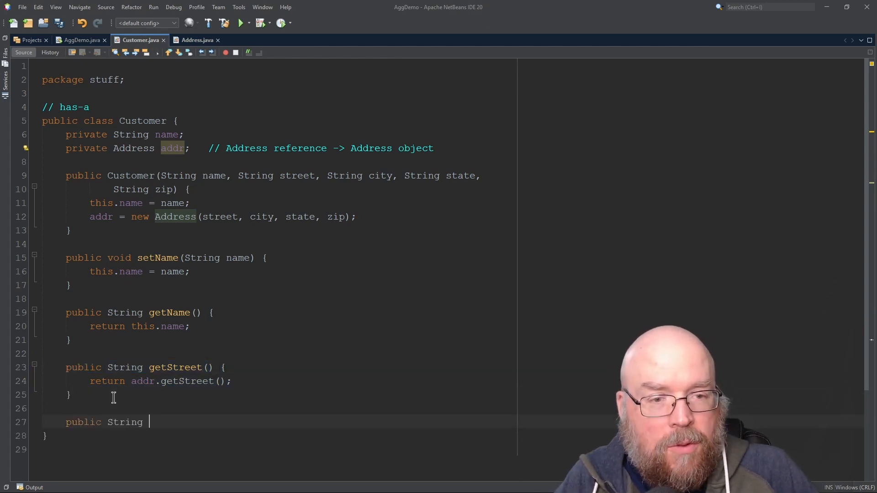
{"action": "type", "text": "getCity() {"}
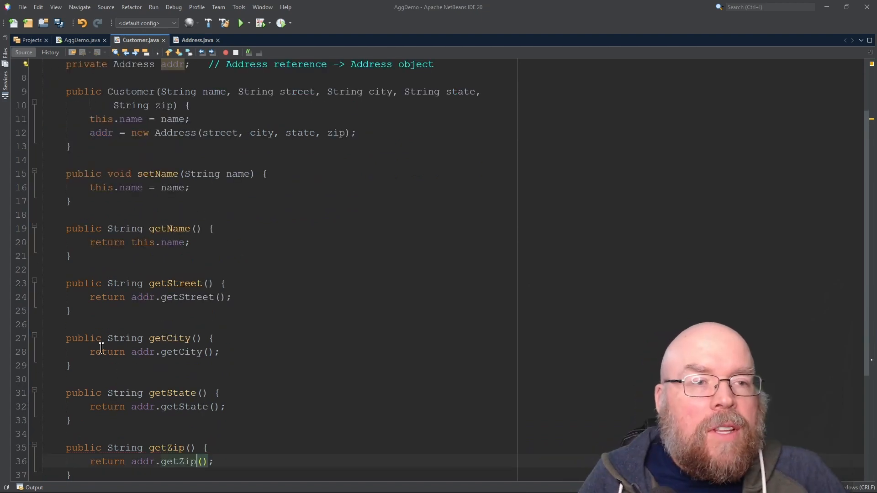
{"action": "mouse_move", "coordinate": [235, 166]}
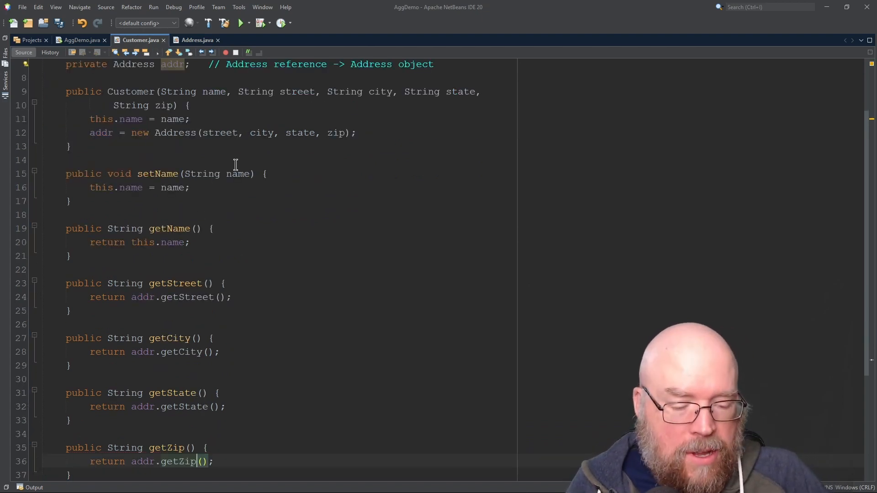
{"action": "left_click", "coordinate": [192, 40]}
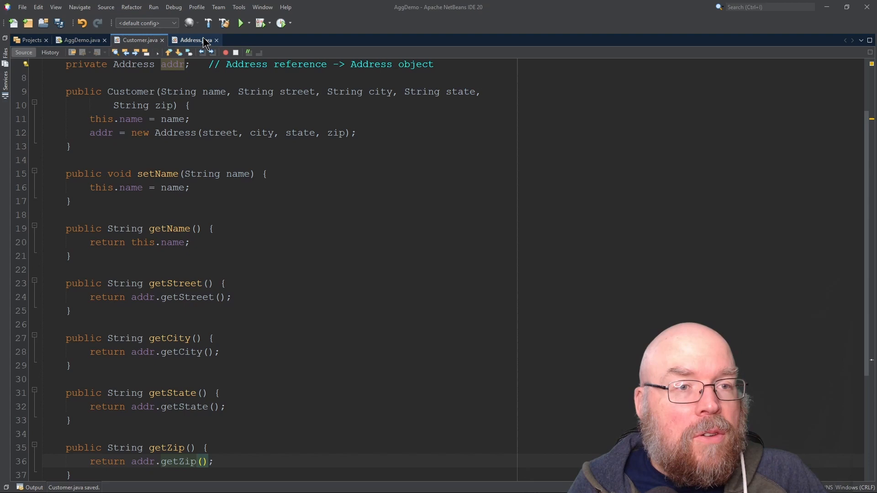
In AggDemo's main, create Customer c for "John Doe", "555 Main St.", "Clayton", "MS", 01345.
{"action": "left_click", "coordinate": [79, 39]}
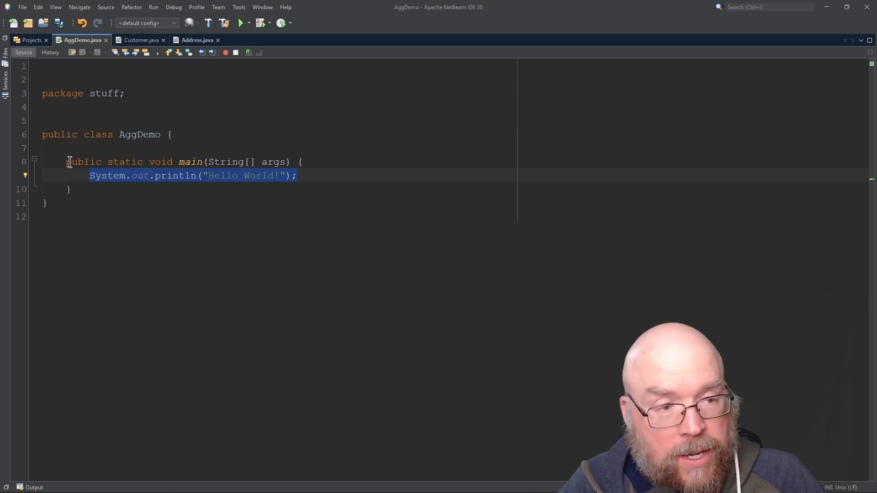
{"action": "type", "text": "Customer c = new Customer(\""}
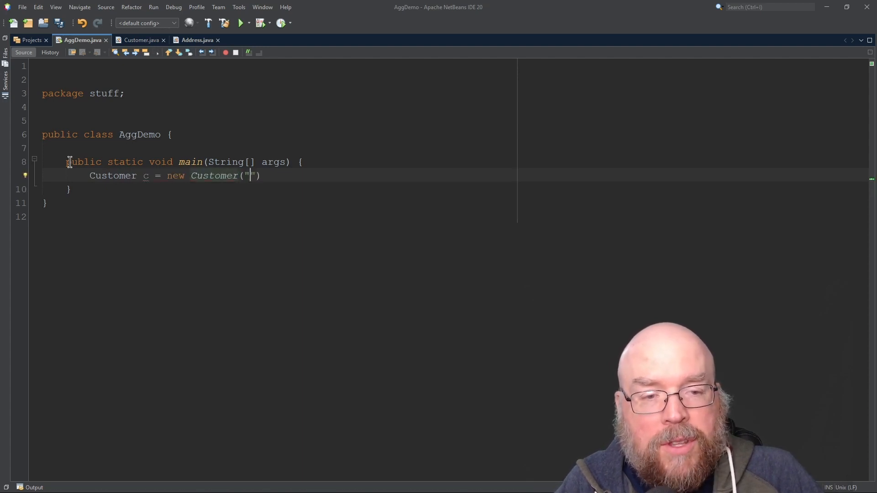
{"action": "type", "text": "John Doe\","}
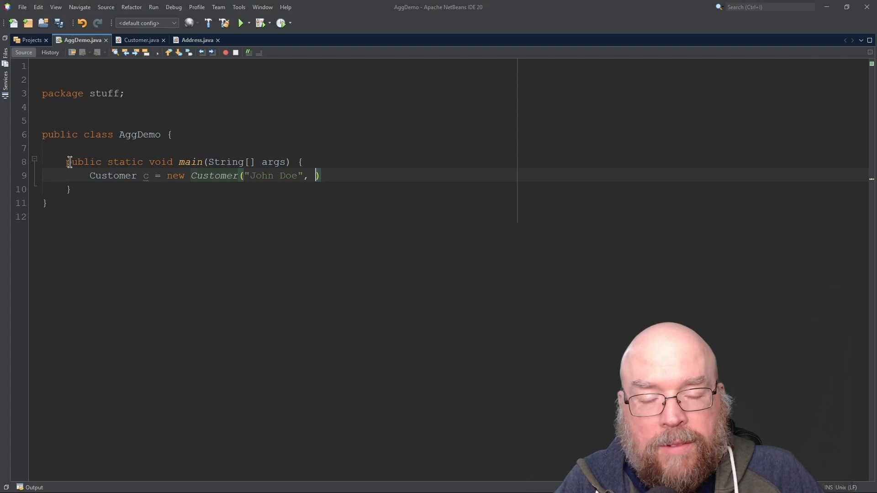
{"action": "type", "text": "\"\""}
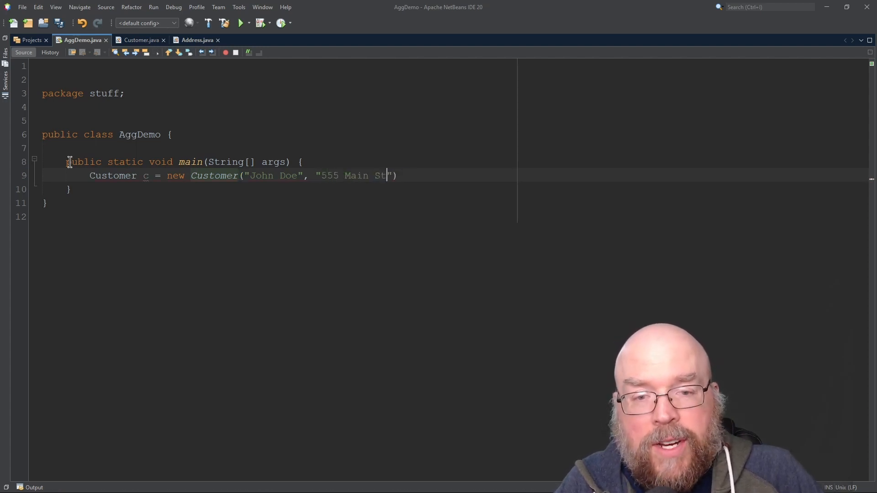
{"action": "type", "text": ".\", \""}
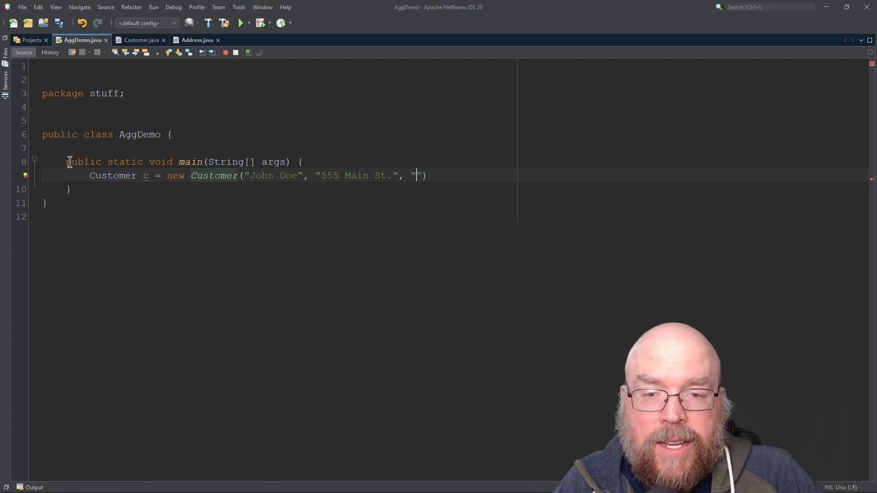
{"action": "type", "text": "Clayton"}
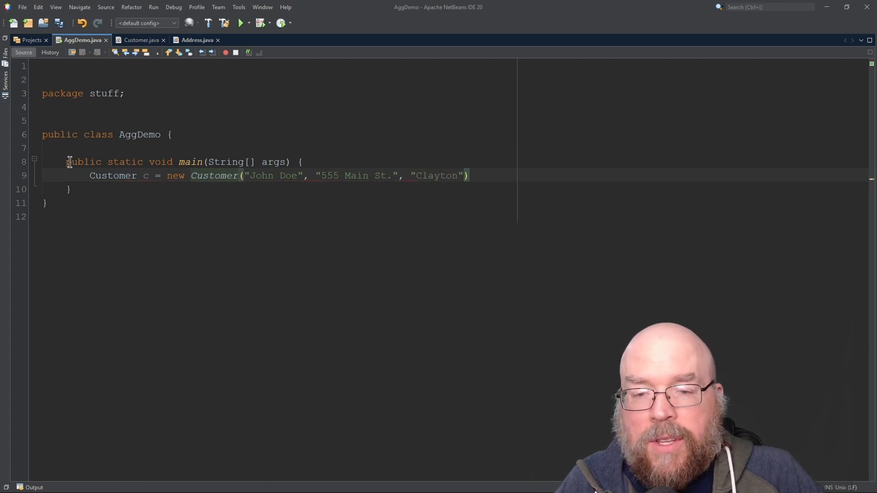
{"action": "type", "text": ", \"M\""}
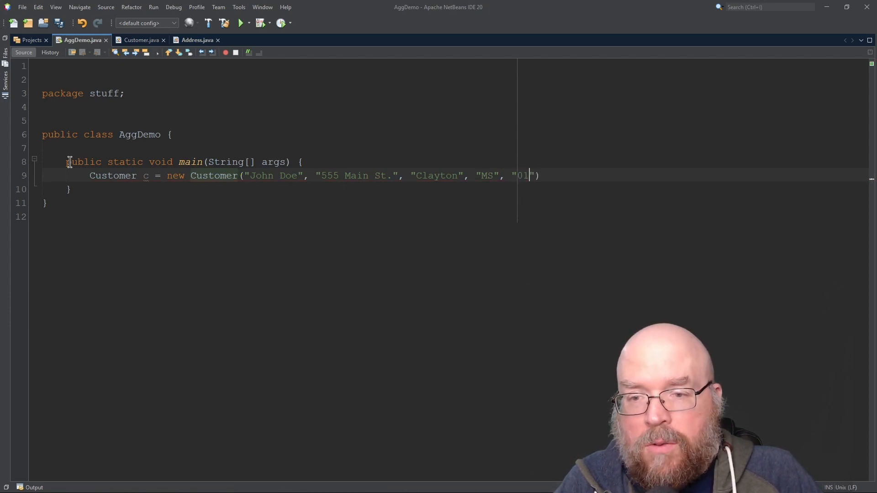
{"action": "type", "text": "345\");"}
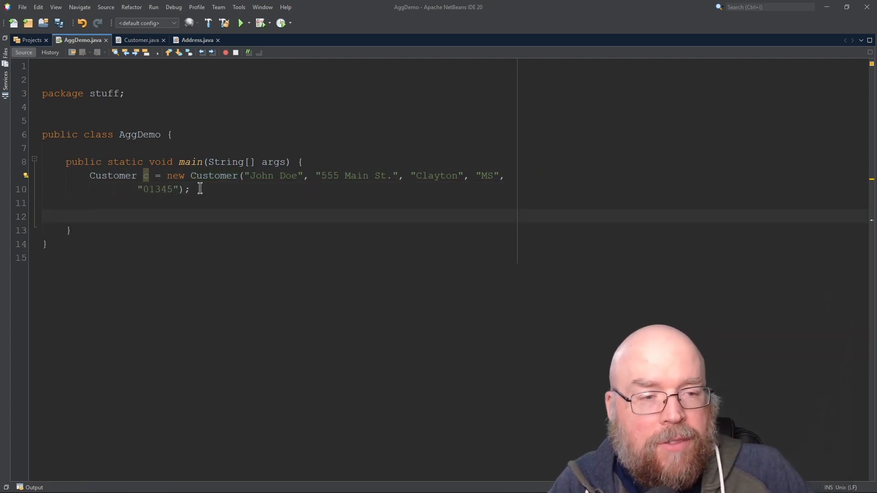
Print "Name: " + c.getName() and "Street: " + c.getStreet() with System.out.println.
{"action": "type", "text": "Syst"}
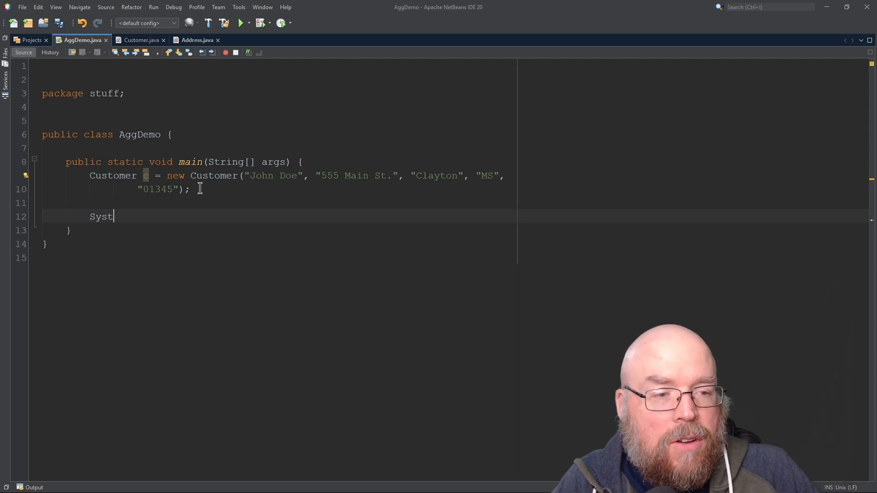
{"action": "type", "text": "em.out.println"}
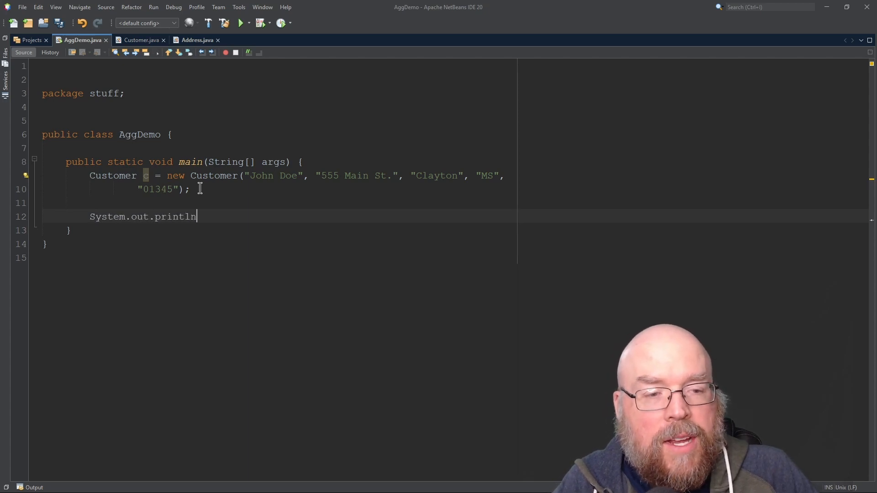
{"action": "type", "text": "(\"Name: \" )"}
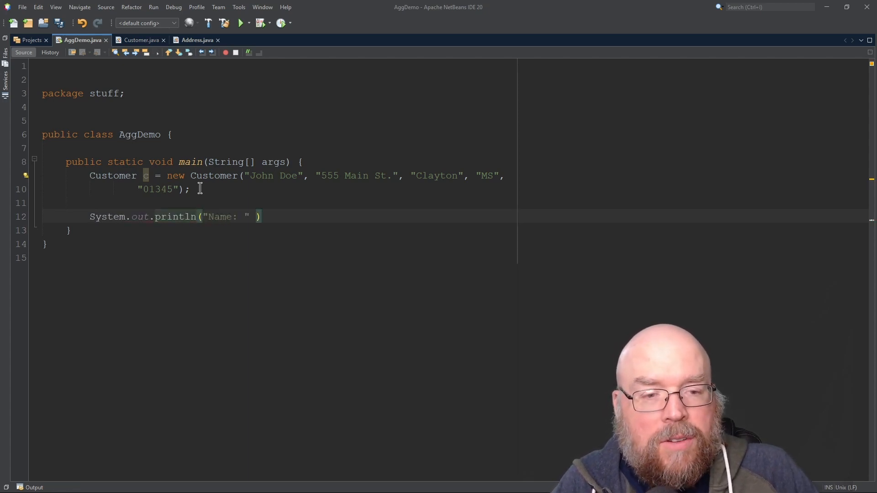
{"action": "type", "text": "+ c.g"}
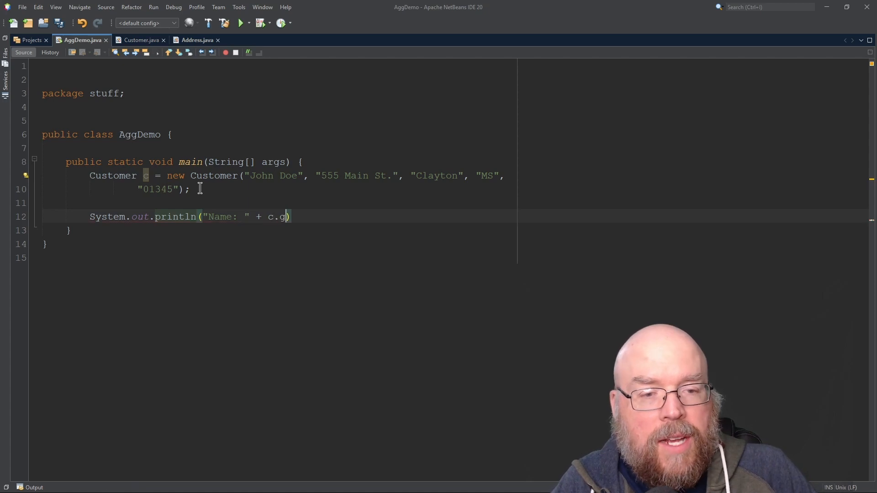
{"action": "type", "text": "etName());"}
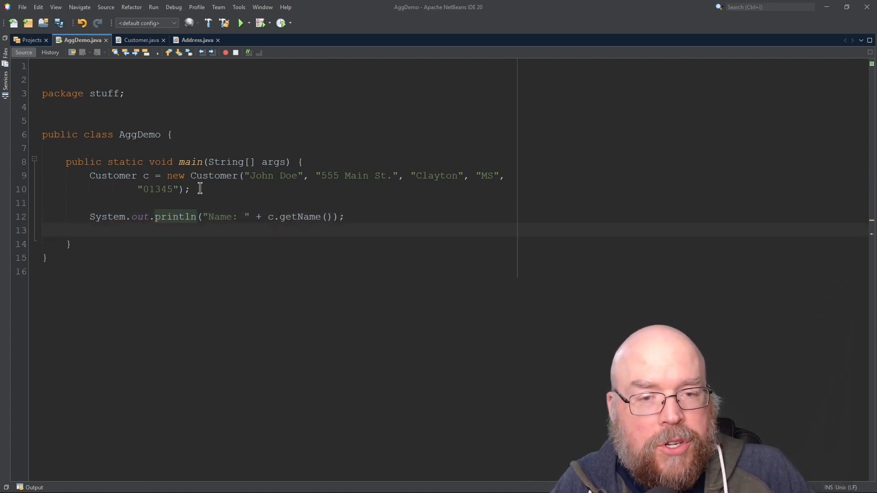
{"action": "type", "text": "Sy"}
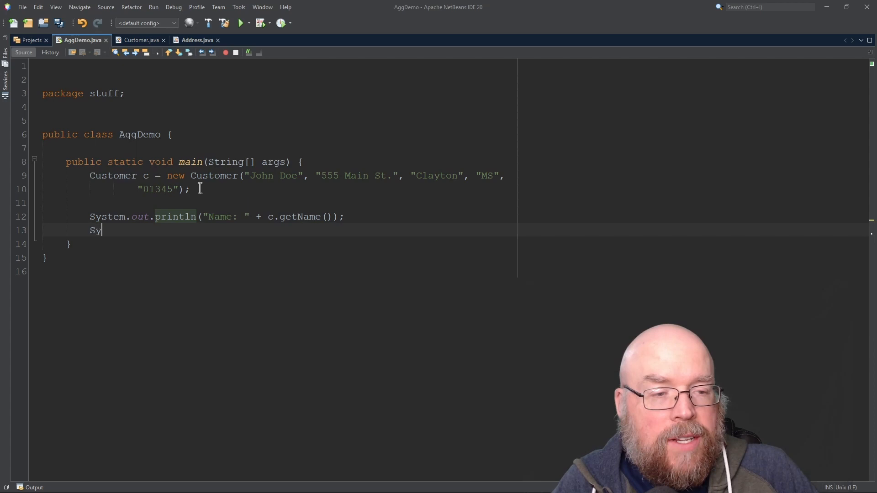
{"action": "type", "text": "stem.out.println(\"Str\")"}
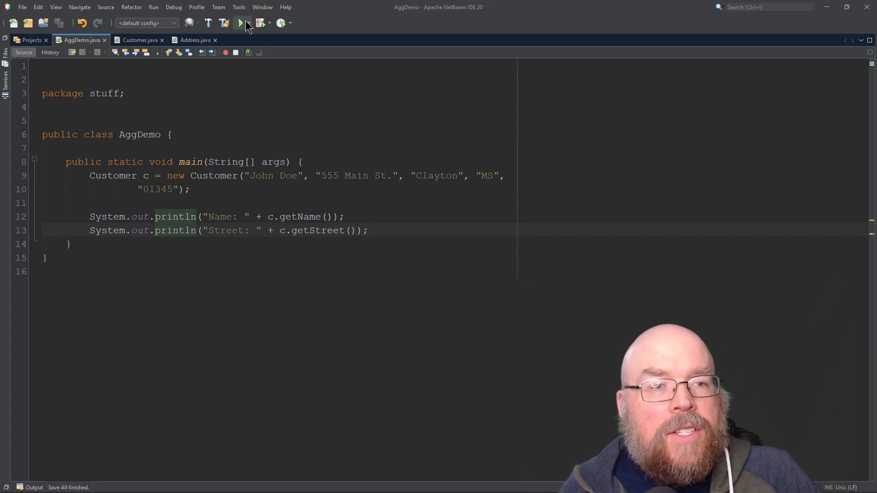
Run AggDemo and select its output lines Name: John Doe and Street: 555 Main St.
{"action": "left_click", "coordinate": [240, 23]}
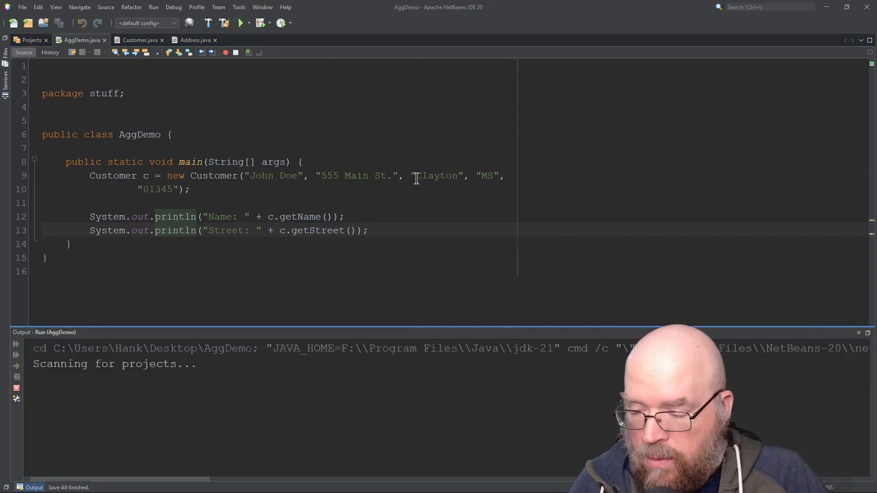
{"action": "left_click", "coordinate": [240, 23]}
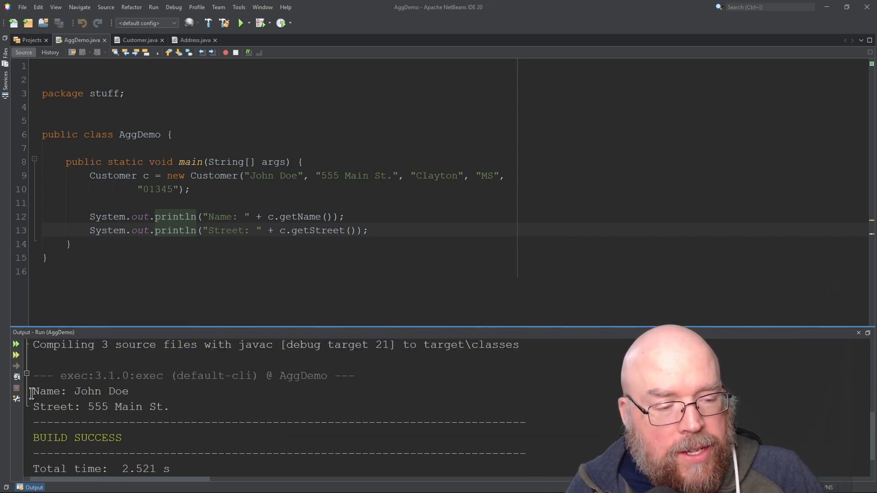
{"action": "left_click_drag", "start_coordinate": [32, 391], "coordinate": [169, 406]}
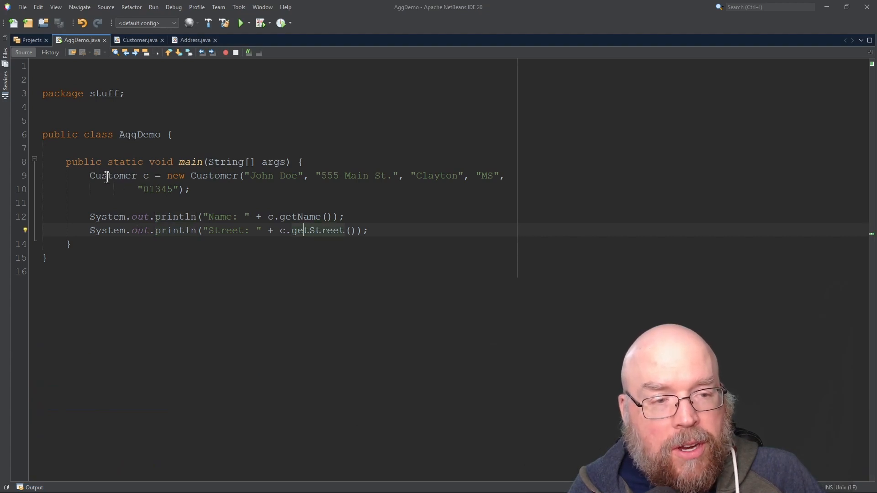
{"action": "left_click_drag", "start_coordinate": [90, 175], "coordinate": [504, 175]}
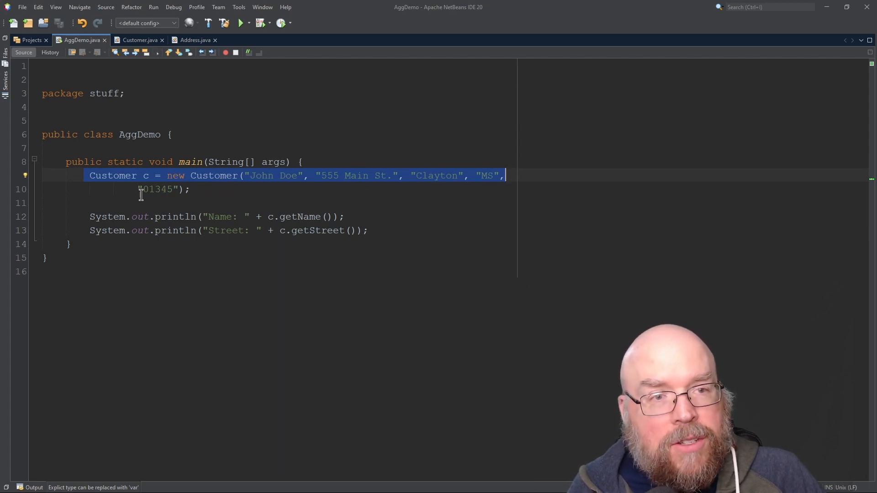
{"action": "left_click", "coordinate": [138, 39]}
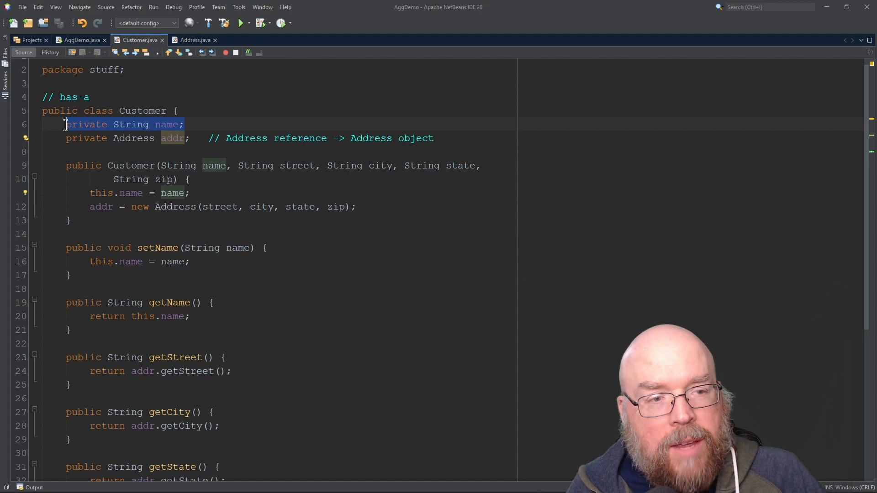
{"action": "mouse_move", "coordinate": [125, 210]}
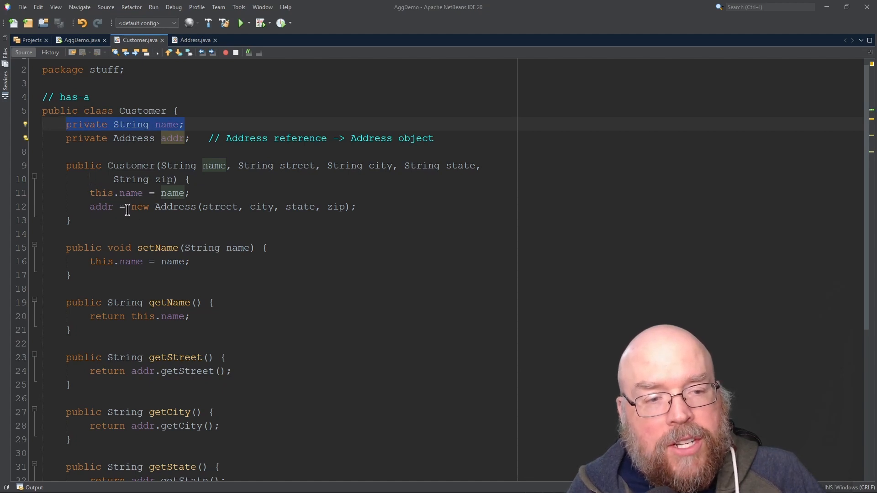
{"action": "double_click", "coordinate": [297, 165]}
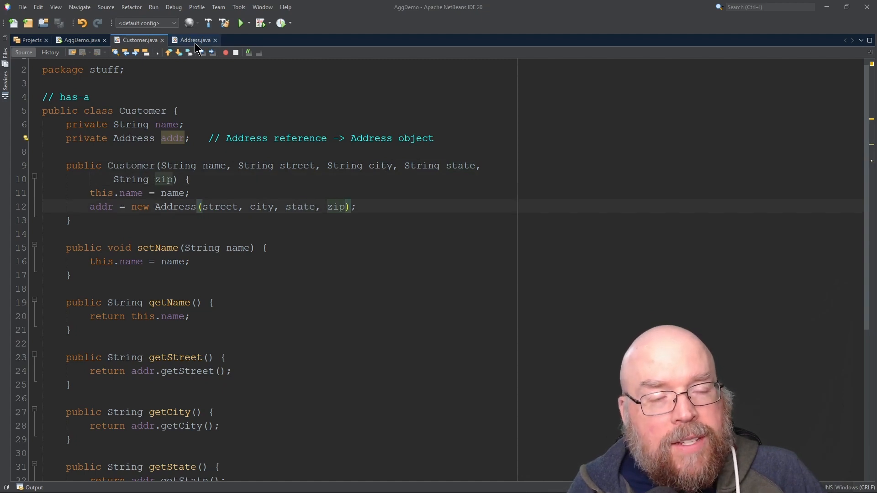
{"action": "left_click", "coordinate": [193, 40]}
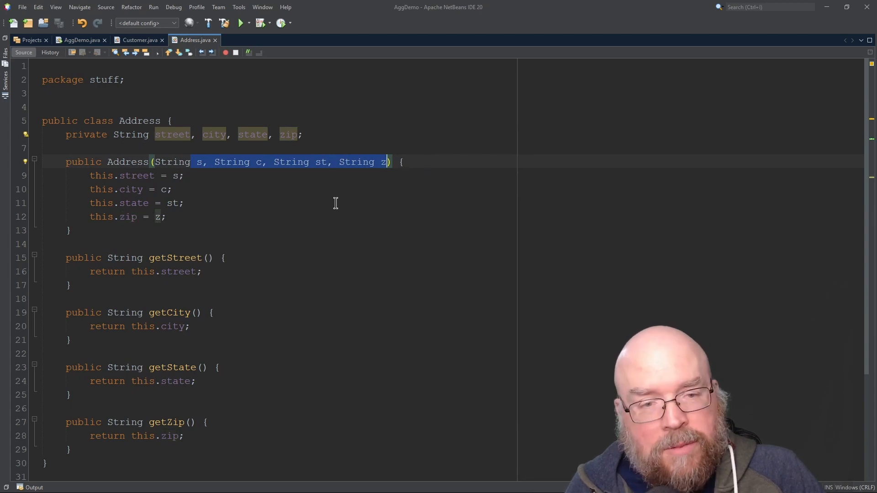
{"action": "left_click_drag", "start_coordinate": [50, 189], "coordinate": [168, 219]}
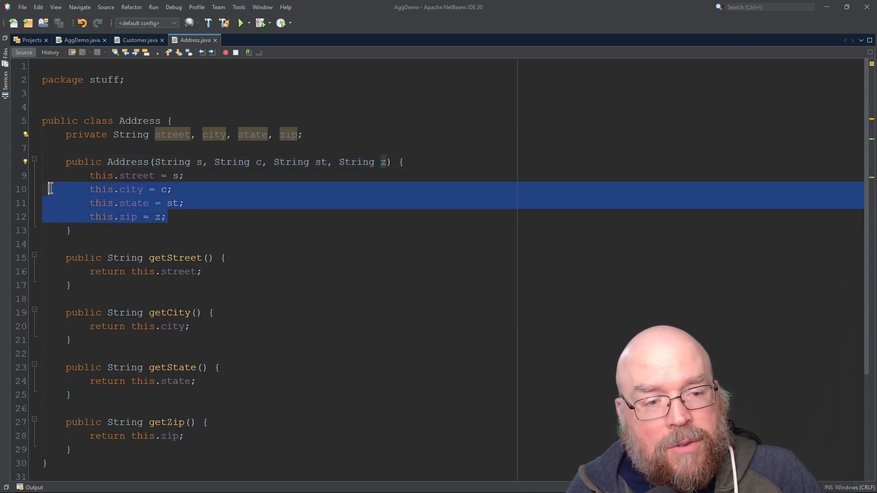
{"action": "left_click", "coordinate": [82, 39]}
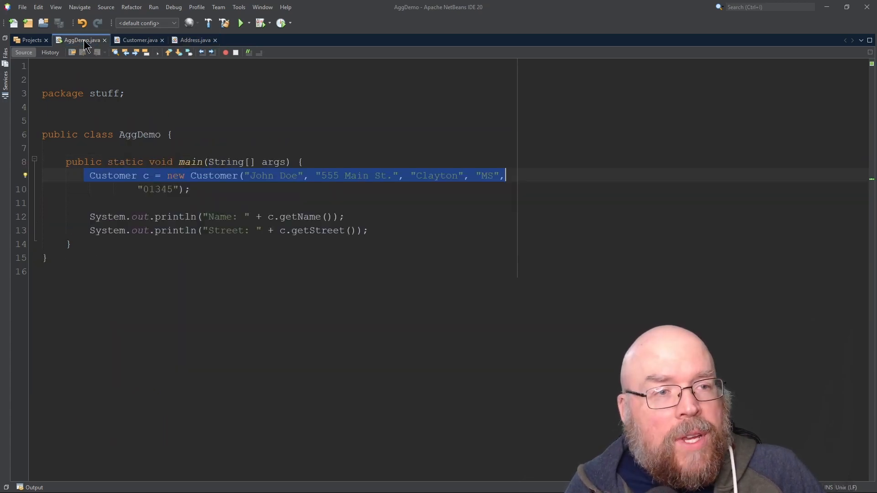
{"action": "left_click", "coordinate": [347, 216]}
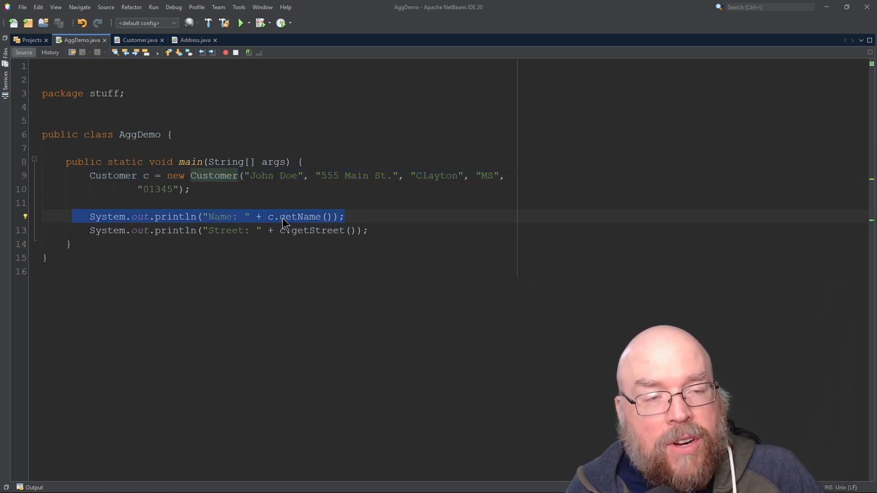
{"action": "left_click", "coordinate": [137, 39]}
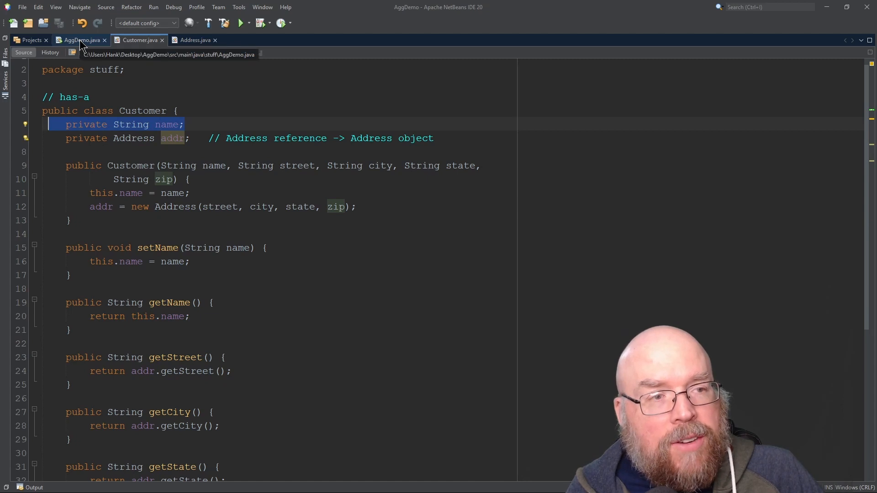
{"action": "left_click", "coordinate": [81, 40]}
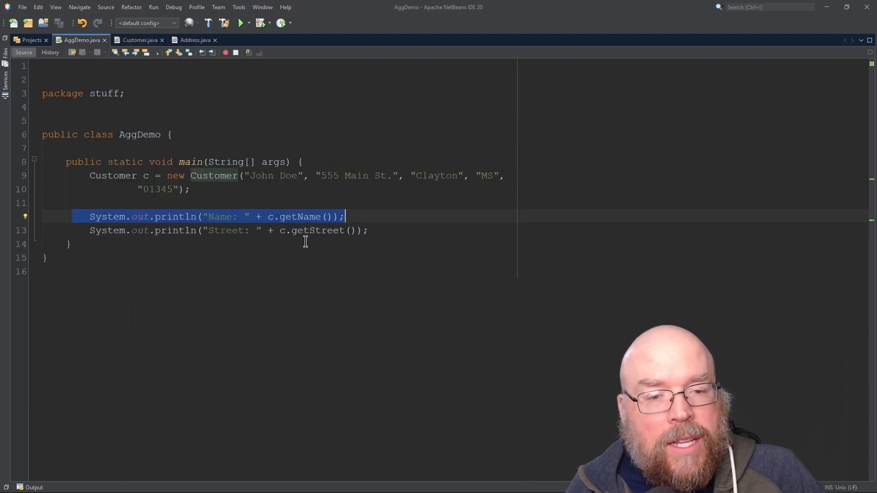
{"action": "left_click", "coordinate": [282, 230]}
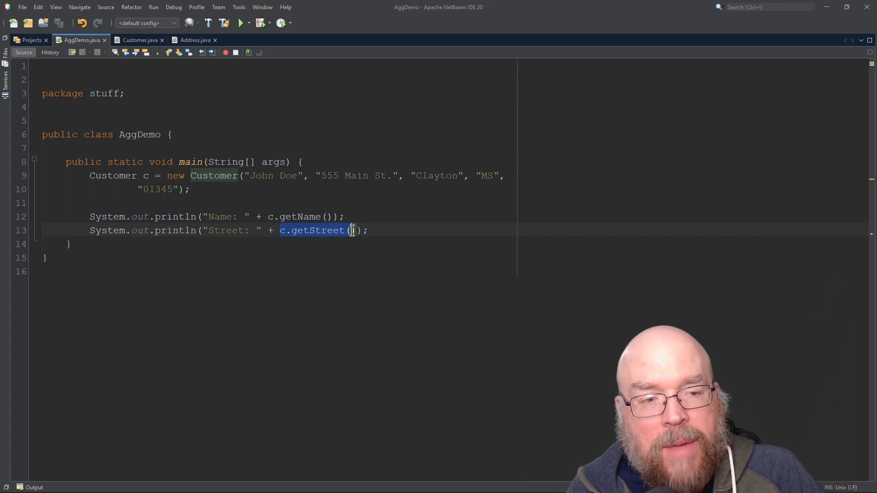
{"action": "left_click", "coordinate": [137, 40]}
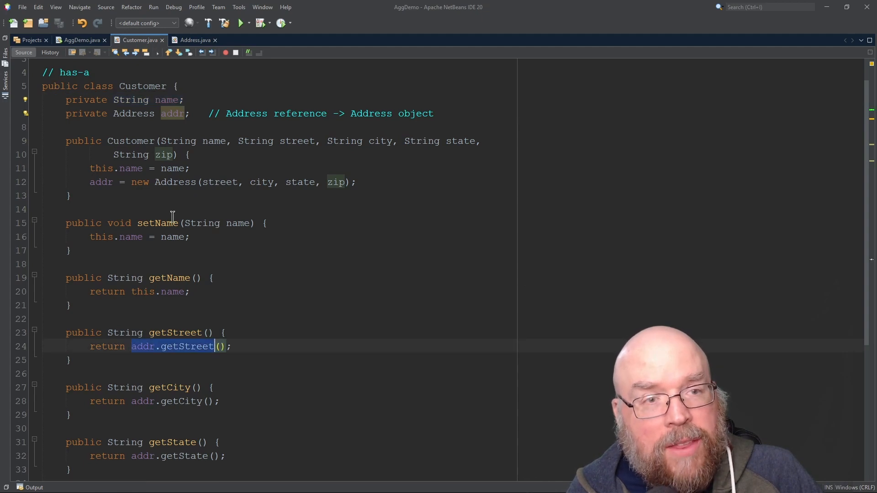
{"action": "left_click", "coordinate": [193, 40]}
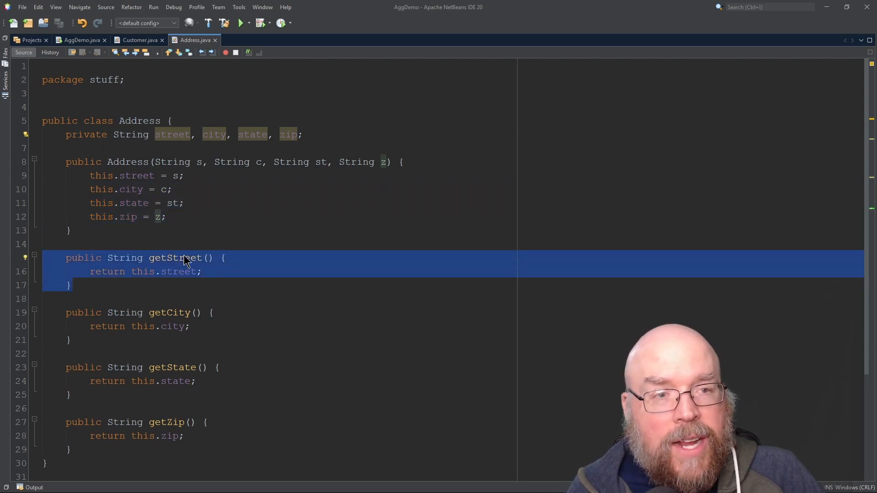
{"action": "left_click", "coordinate": [136, 39]}
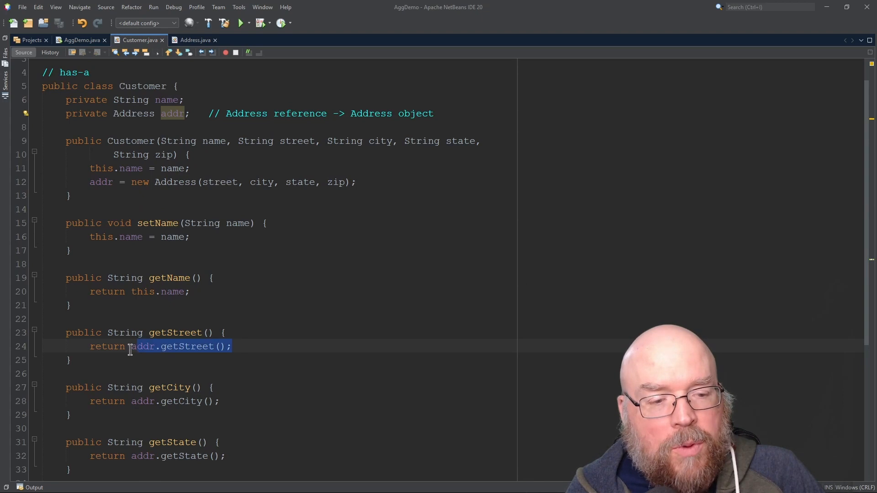
{"action": "left_click", "coordinate": [81, 40]}
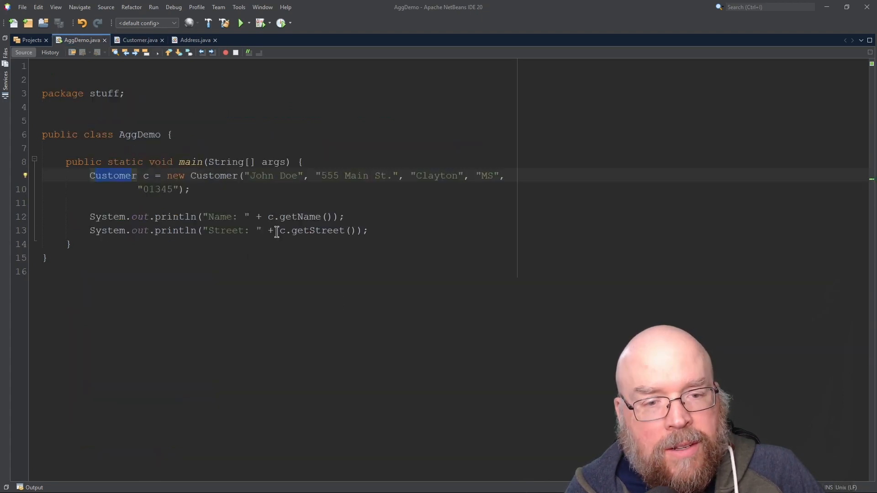
{"action": "double_click", "coordinate": [311, 230]}
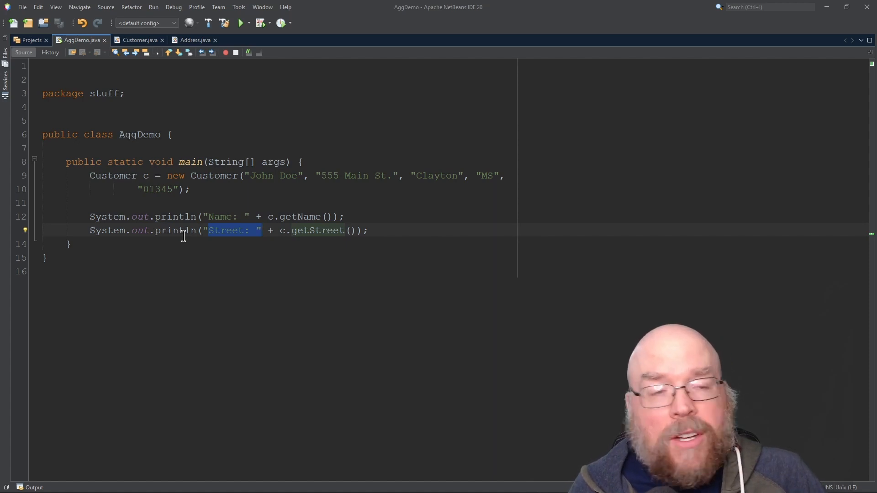
In getStreet, add 'String st = addr.getStreet();' and return st instead.
{"action": "left_click", "coordinate": [137, 39]}
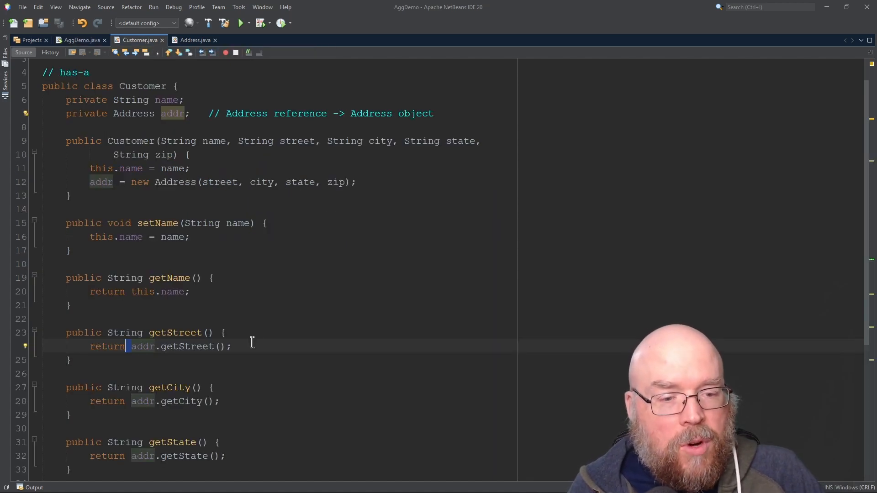
{"action": "type", "text": "S"}
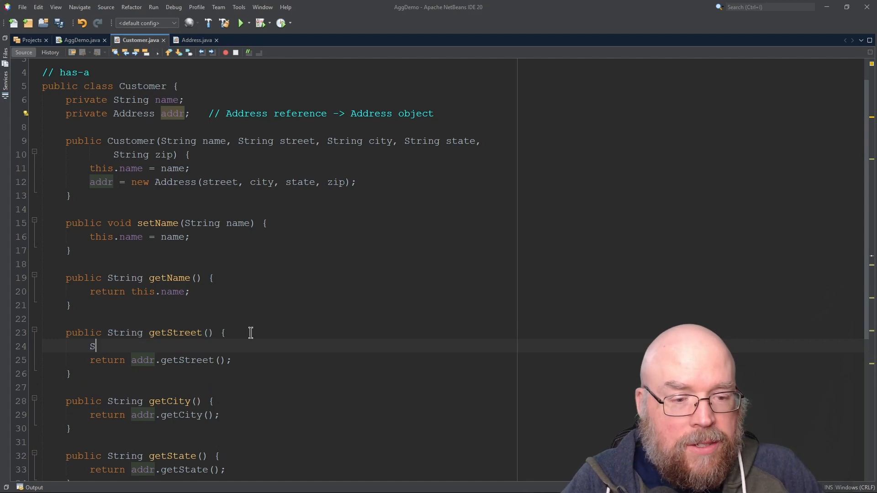
{"action": "type", "text": "tring st"}
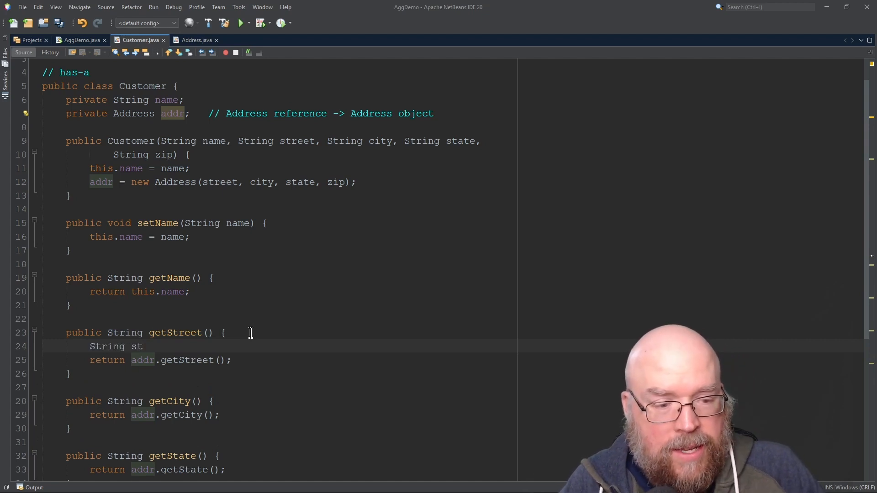
{"action": "type", "text": "= addr.getS"}
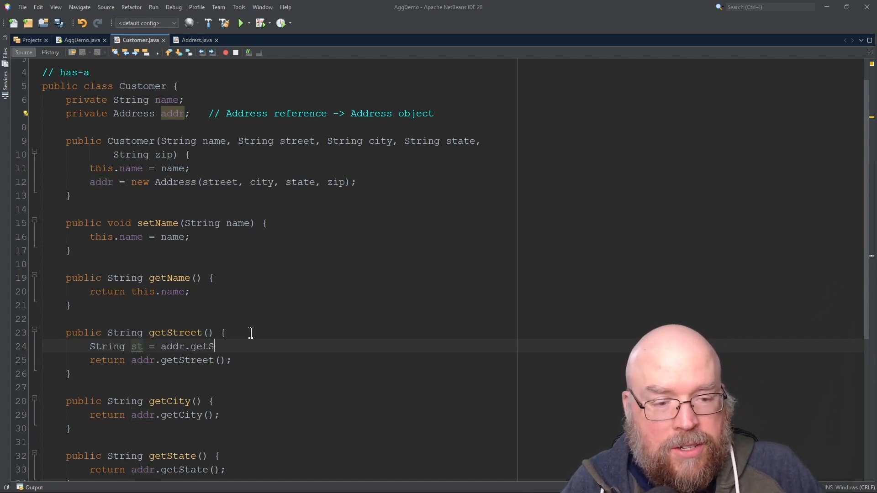
{"action": "type", "text": "treet();"}
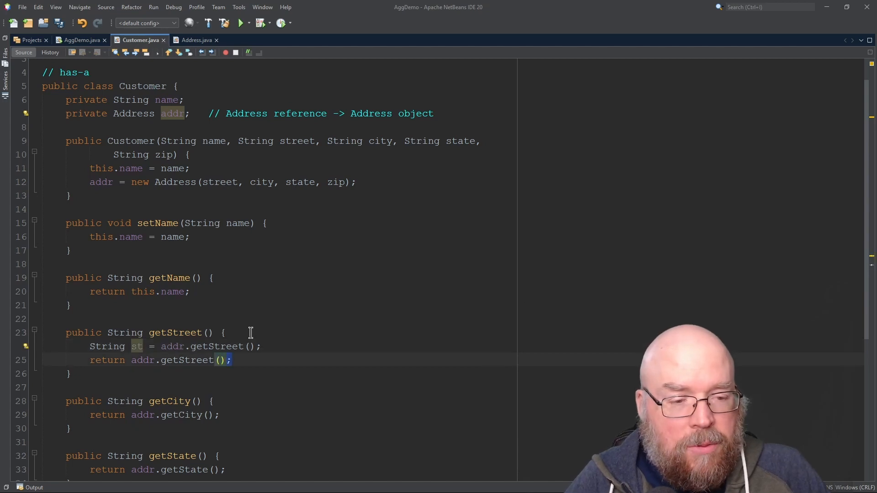
{"action": "type", "text": "st"}
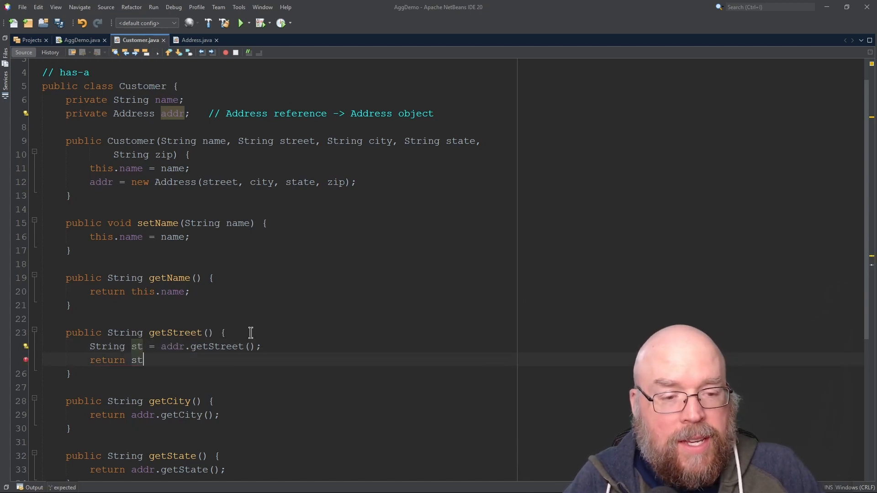
{"action": "type", "text": ";"}
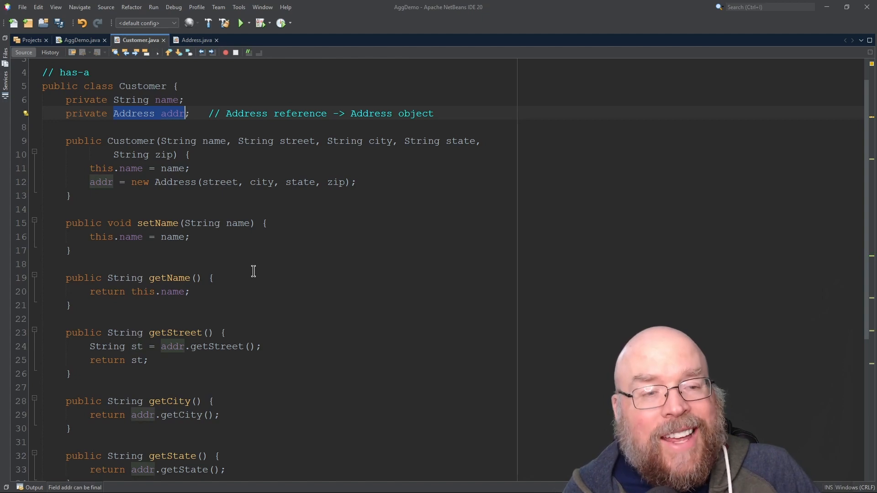
{"action": "mouse_move", "coordinate": [183, 122]}
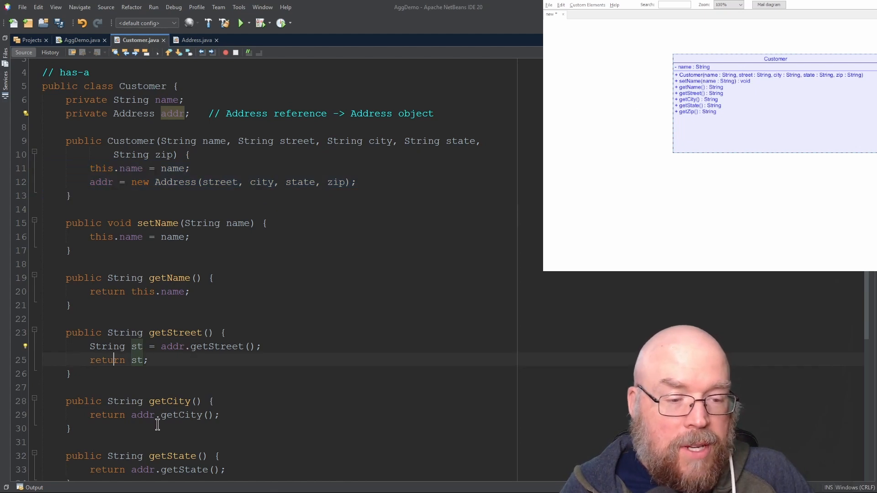
Add '- addr : Address' to the Customer class element, then view Address.java.
{"action": "double_click", "coordinate": [134, 113]}
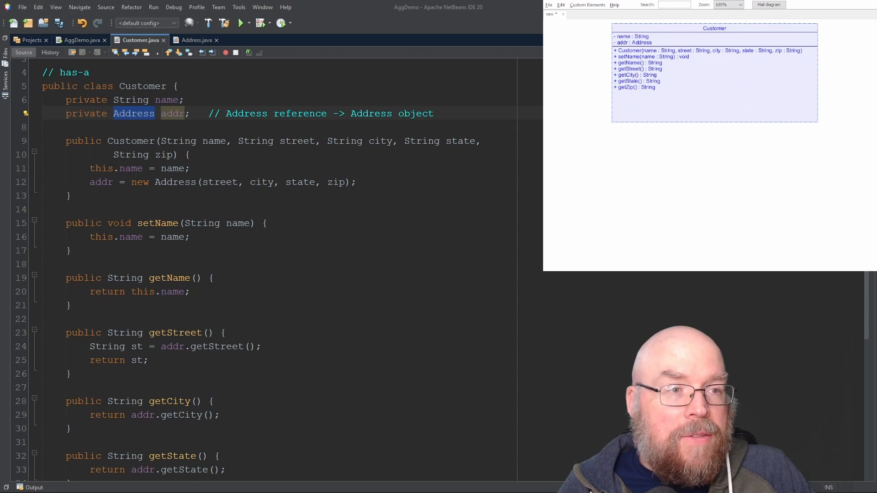
{"action": "left_click", "coordinate": [195, 39]}
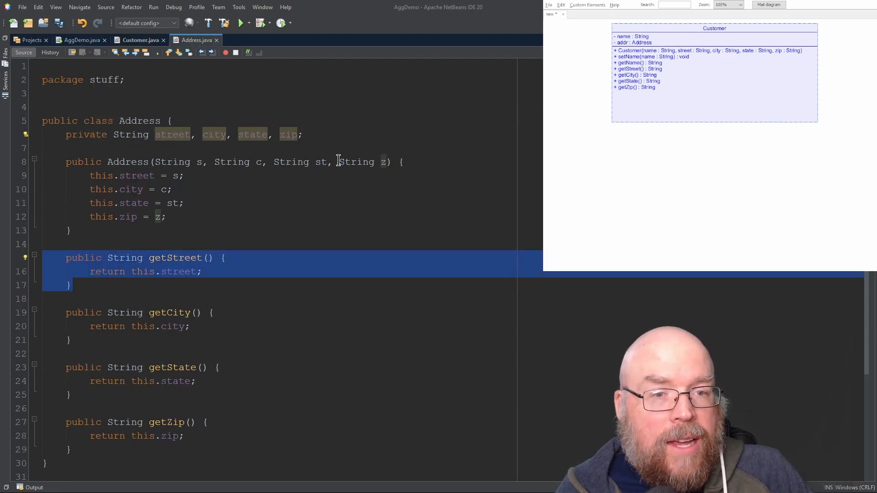